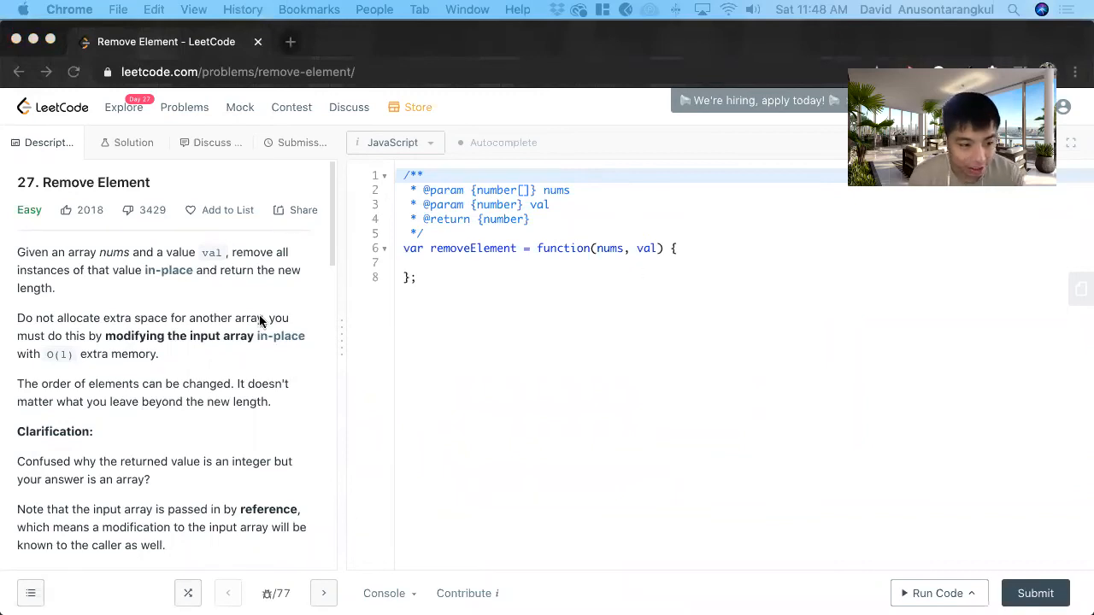
pyautogui.moveTo(275, 231)
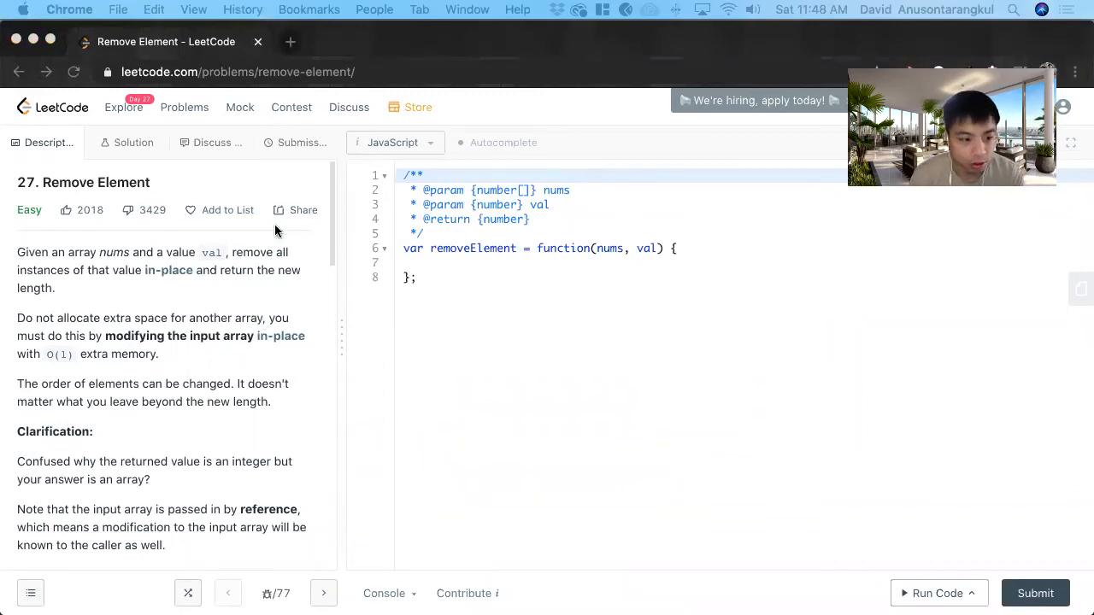
pyautogui.moveTo(660, 273)
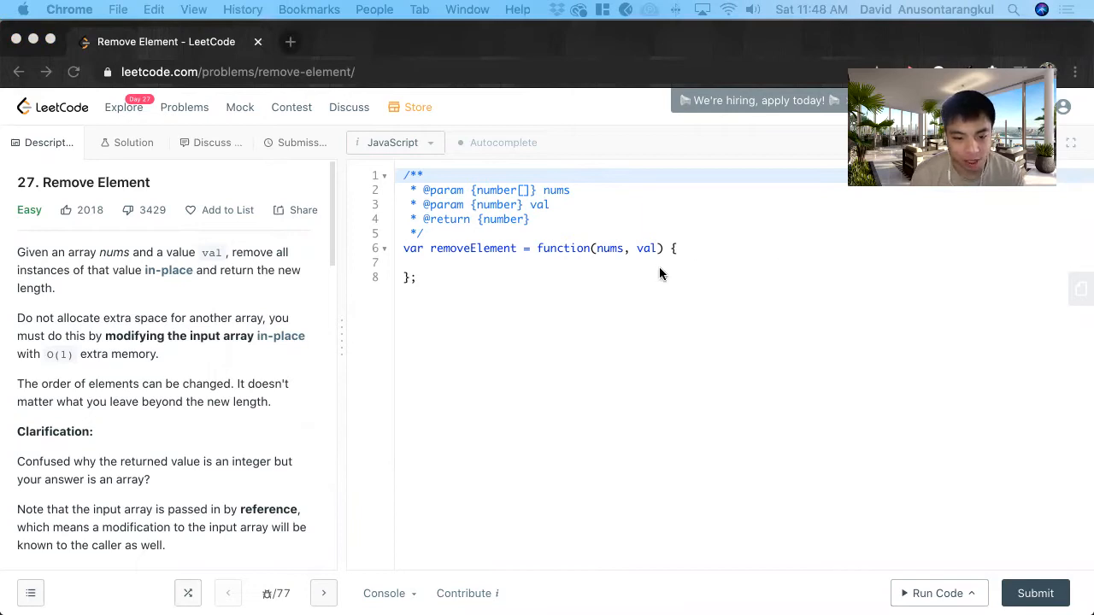
pyautogui.moveTo(150, 304)
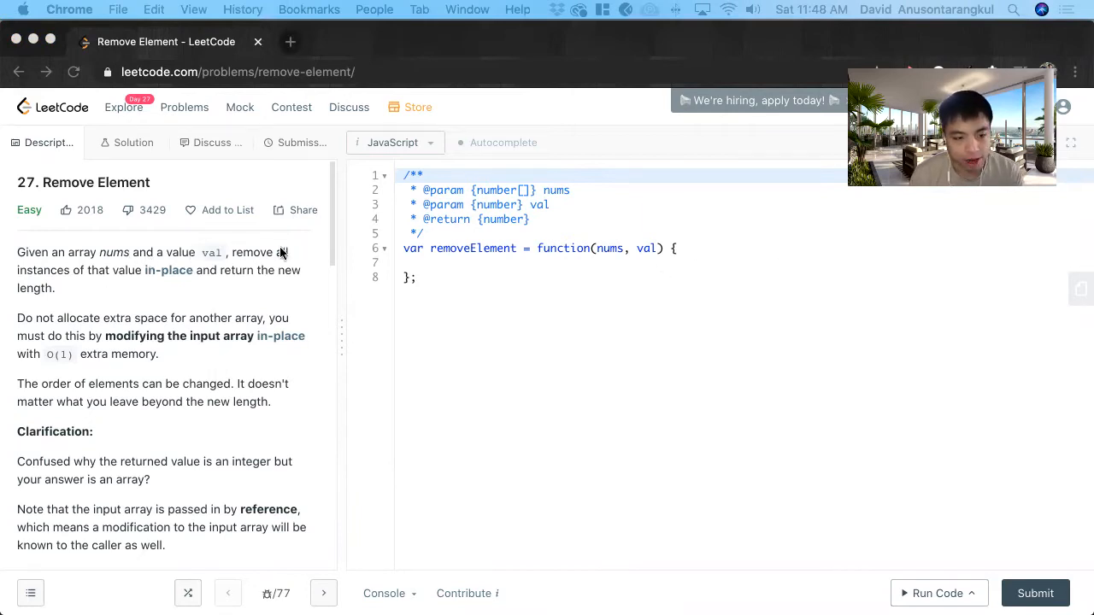
pyautogui.moveTo(164, 280)
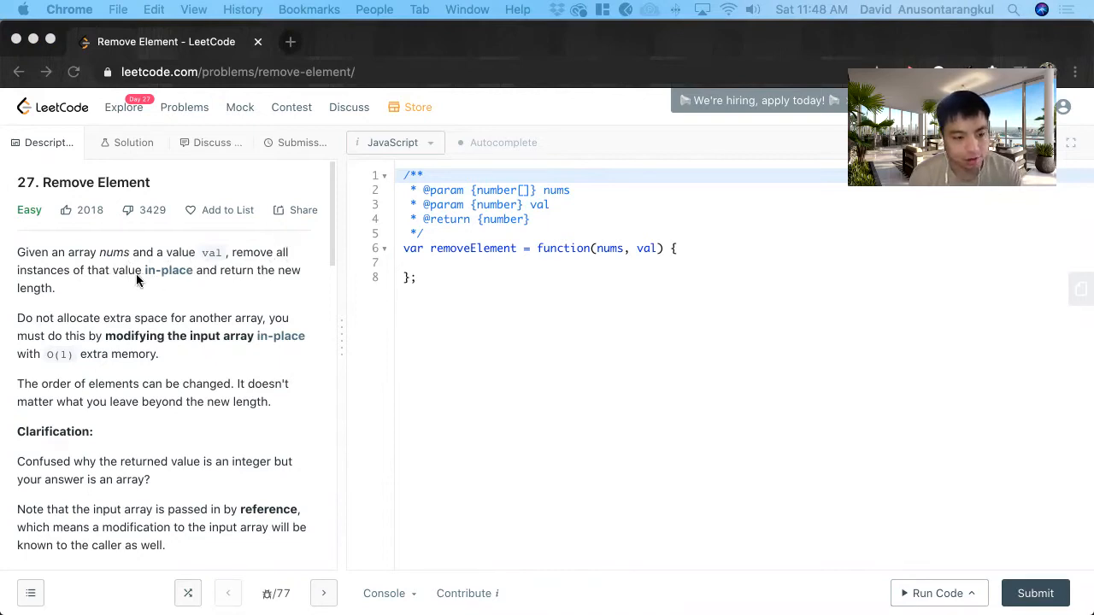
pyautogui.moveTo(284, 290)
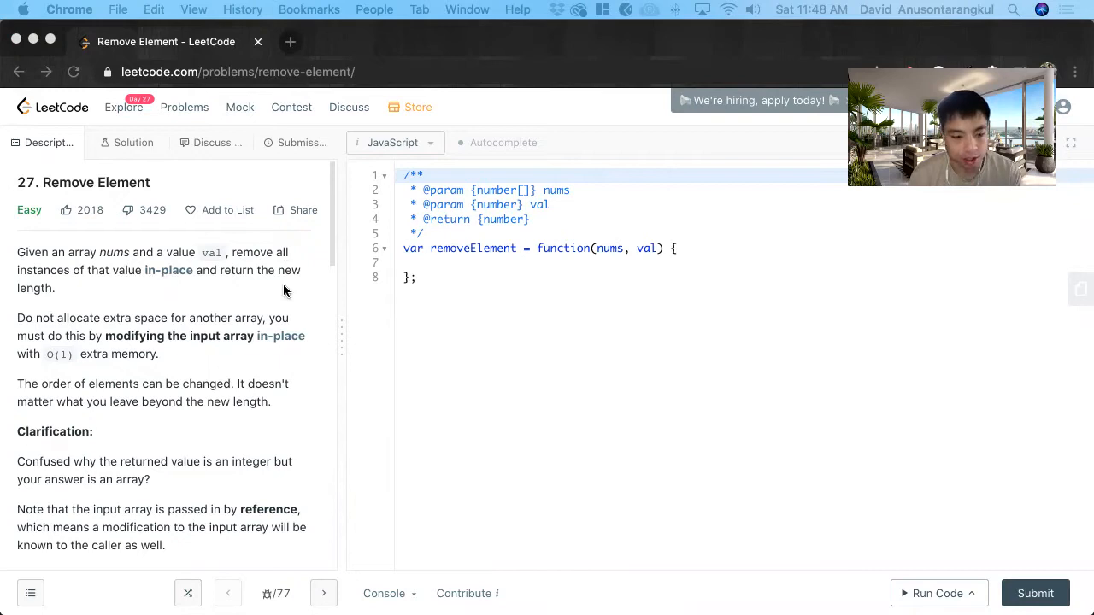
# Review Example 1 in the problem statement, highlighting its expected output length
pyautogui.scroll(-3)
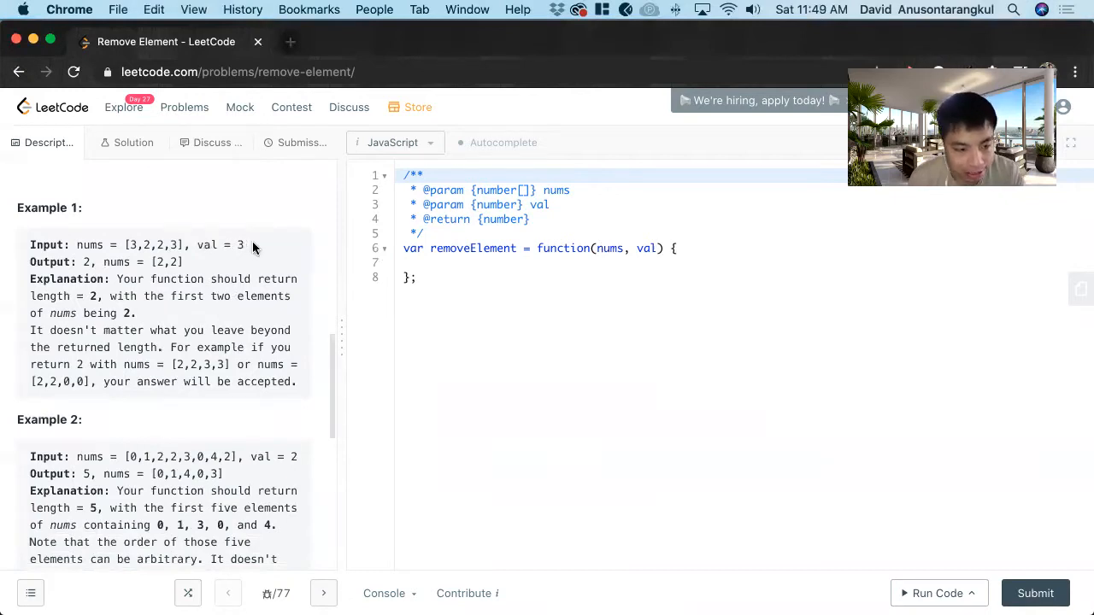
pyautogui.moveTo(153, 222)
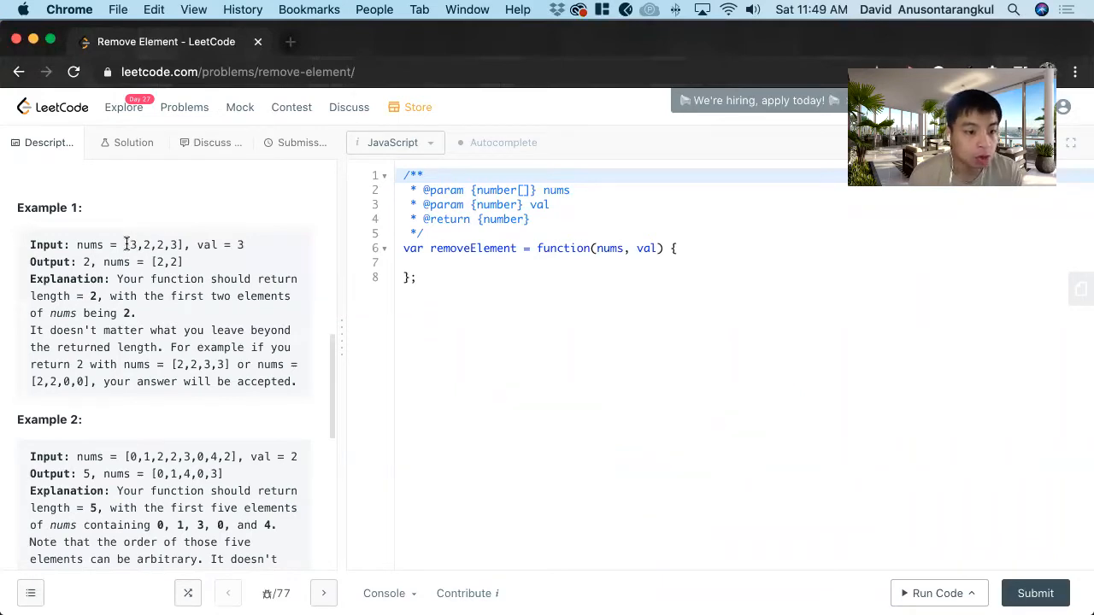
pyautogui.moveTo(222, 237)
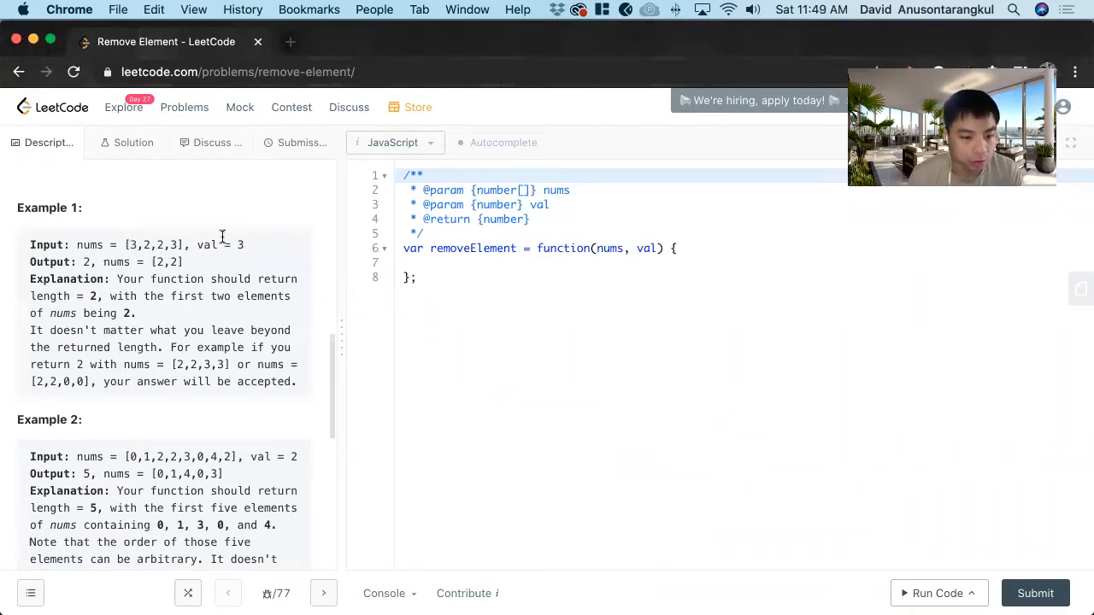
pyautogui.doubleClick(128, 246)
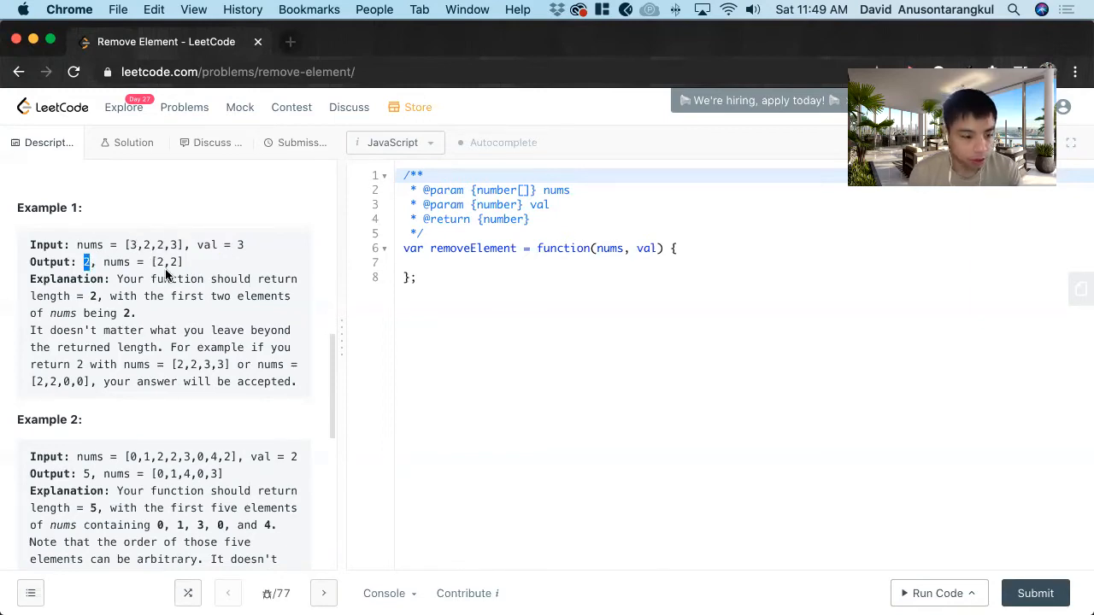
pyautogui.scroll(3)
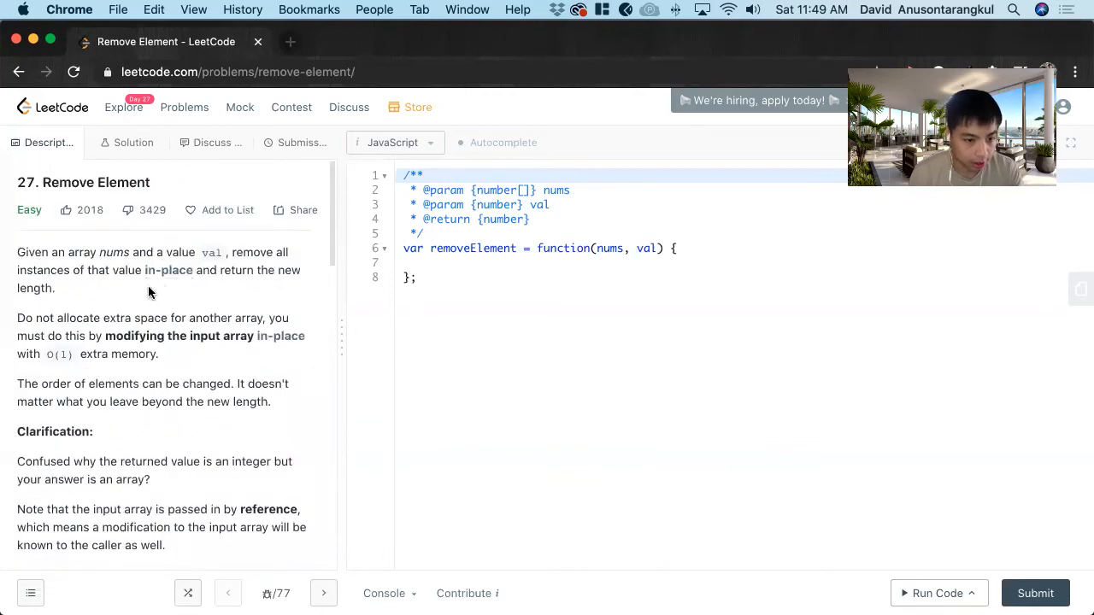
pyautogui.scroll(-3)
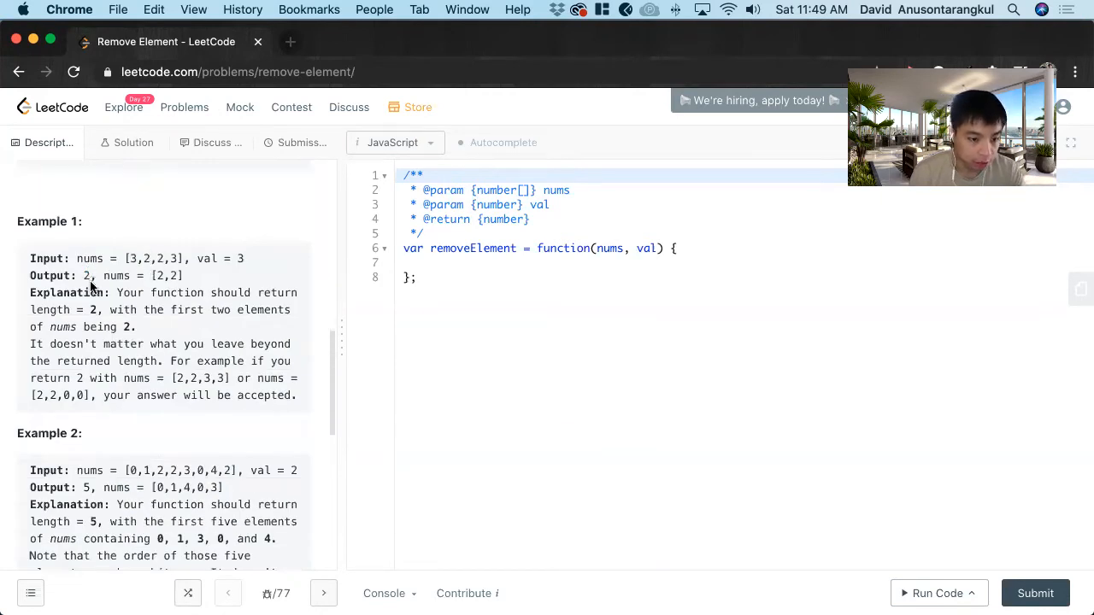
pyautogui.doubleClick(85, 275)
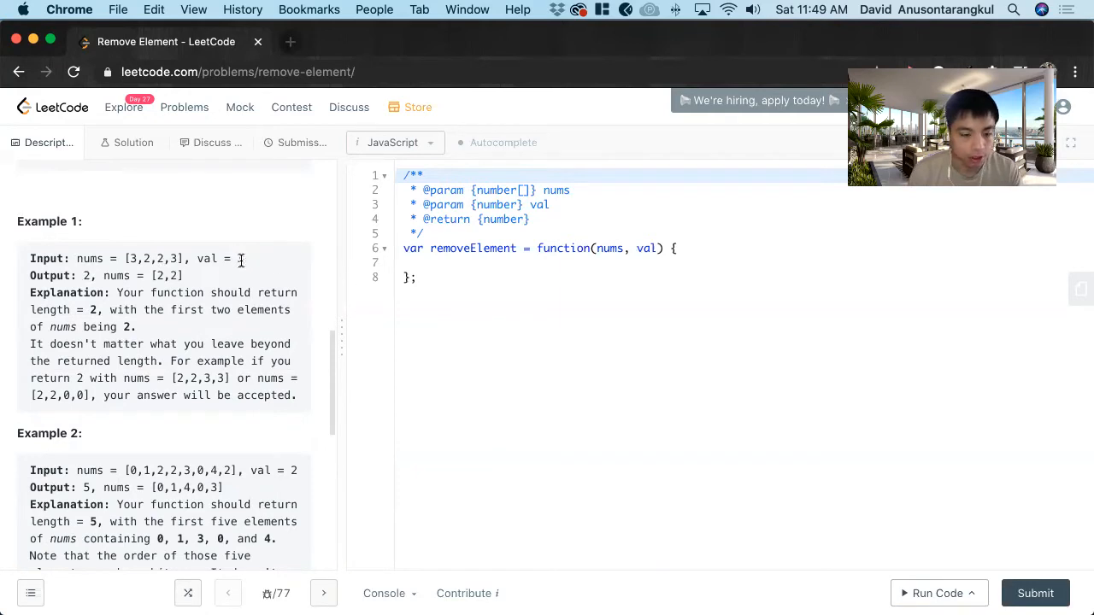
pyautogui.scroll(3)
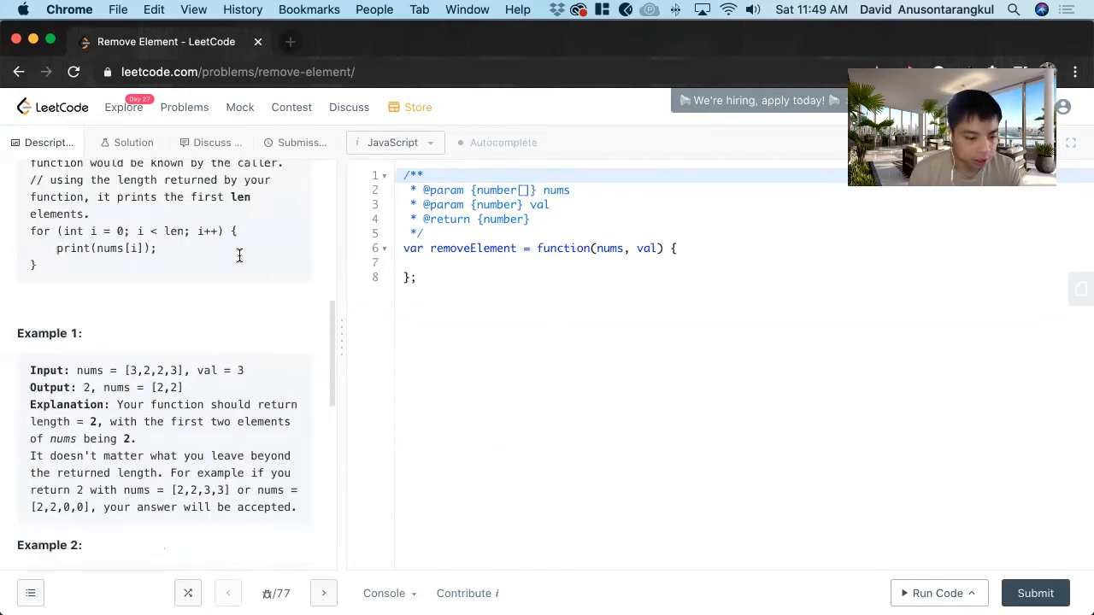
pyautogui.scroll(3)
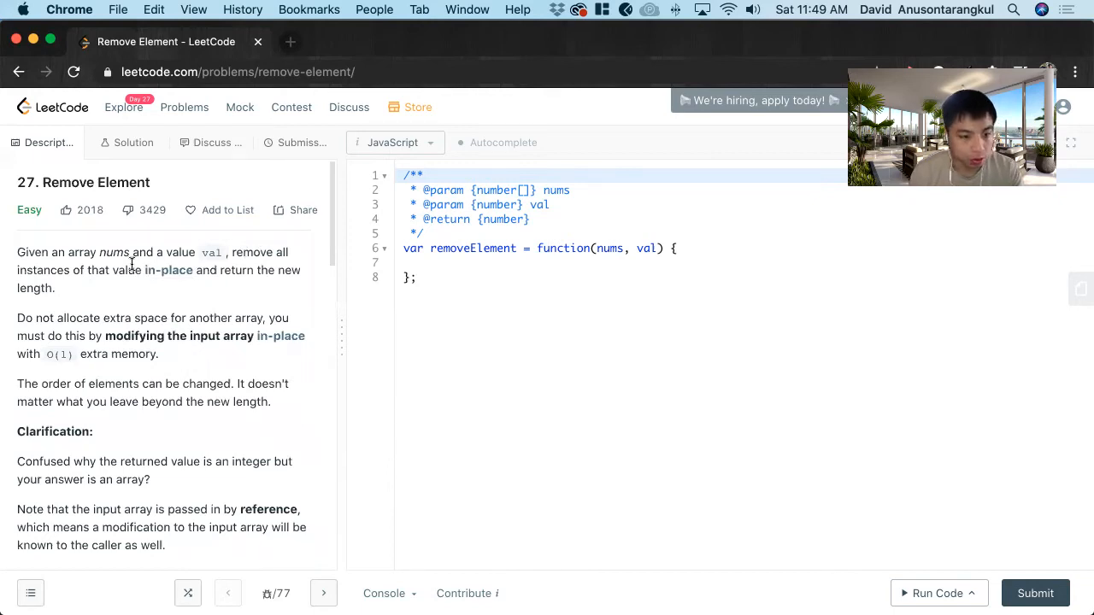
pyautogui.moveTo(169, 275)
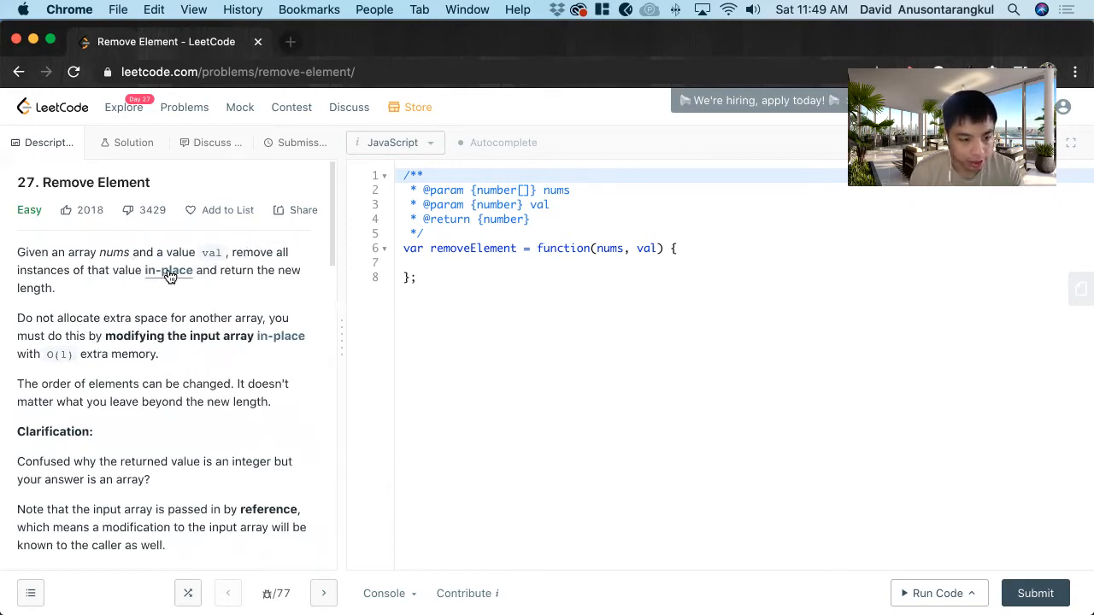
# Read further through the examples, highlighting val = 3 in Example 1
pyautogui.scroll(-3)
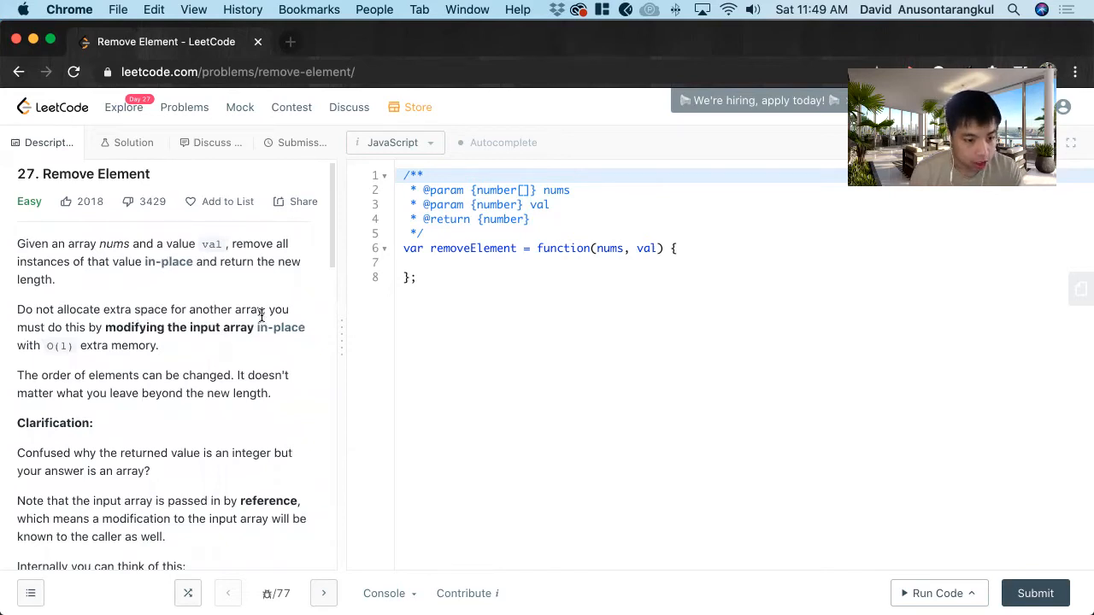
pyautogui.moveTo(179, 333)
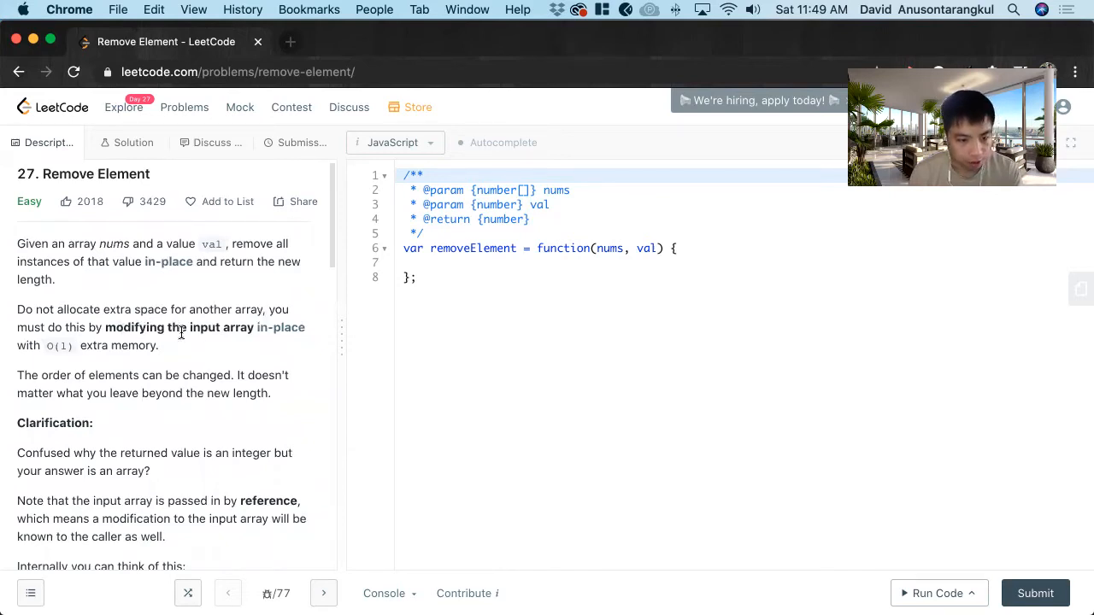
pyautogui.scroll(-3)
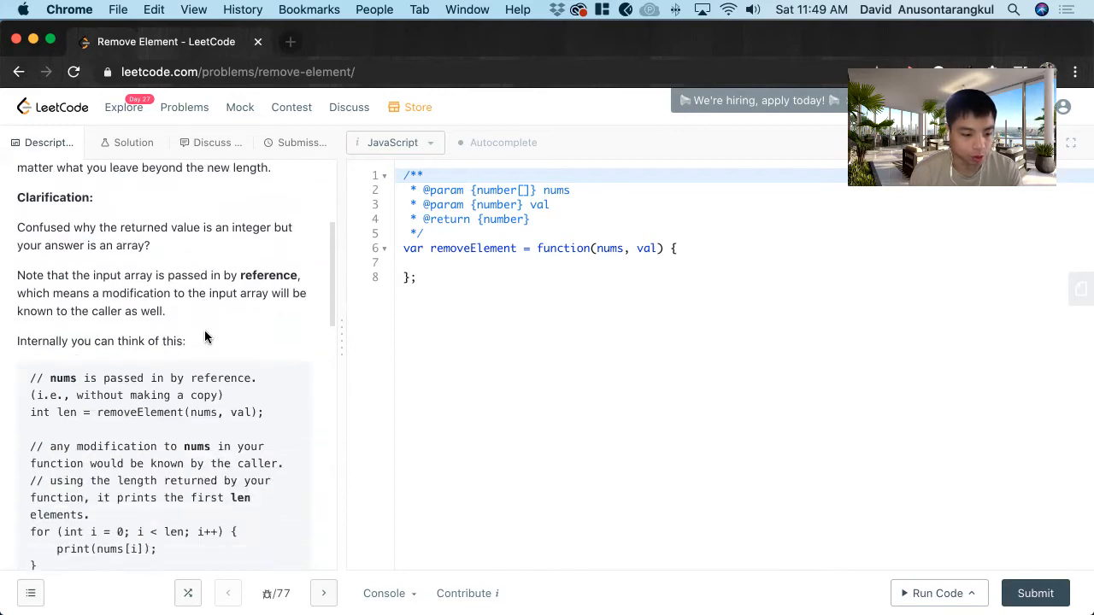
pyautogui.scroll(-3)
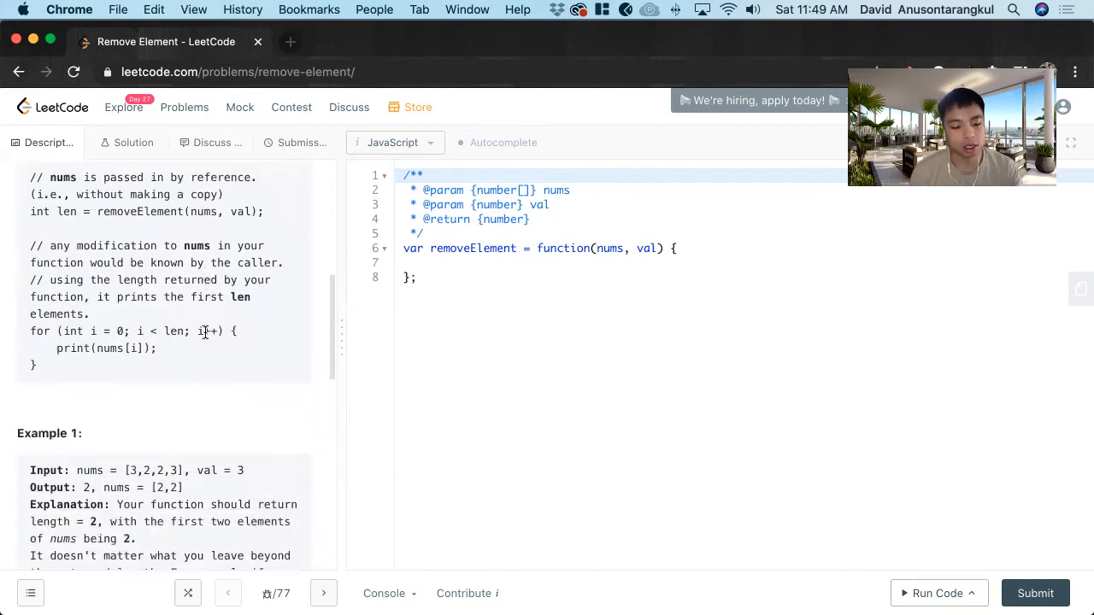
pyautogui.scroll(-3)
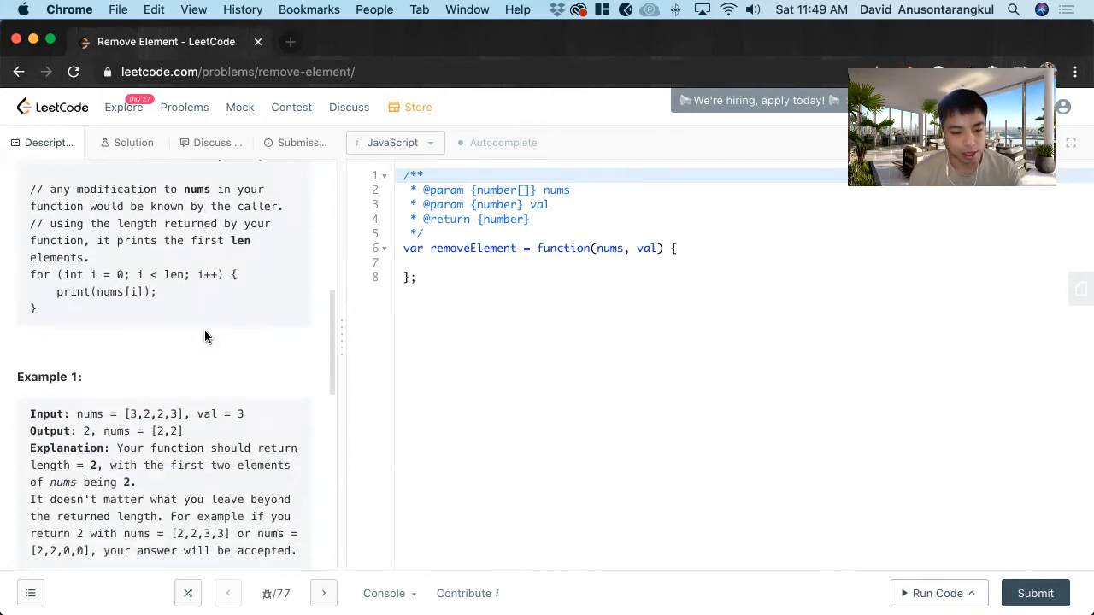
pyautogui.scroll(-3)
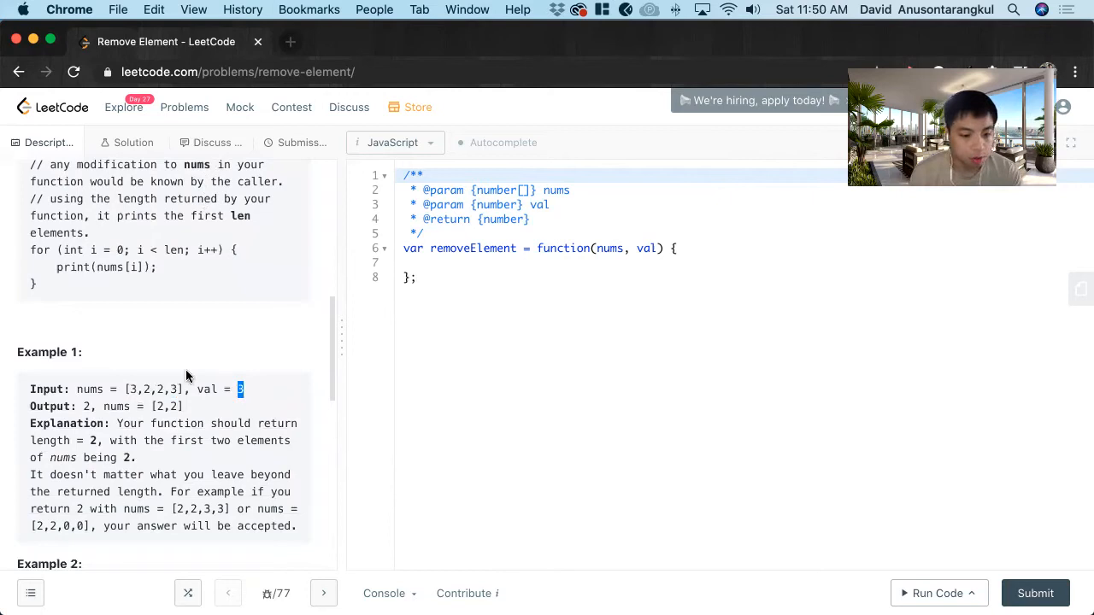
pyautogui.moveTo(297, 298)
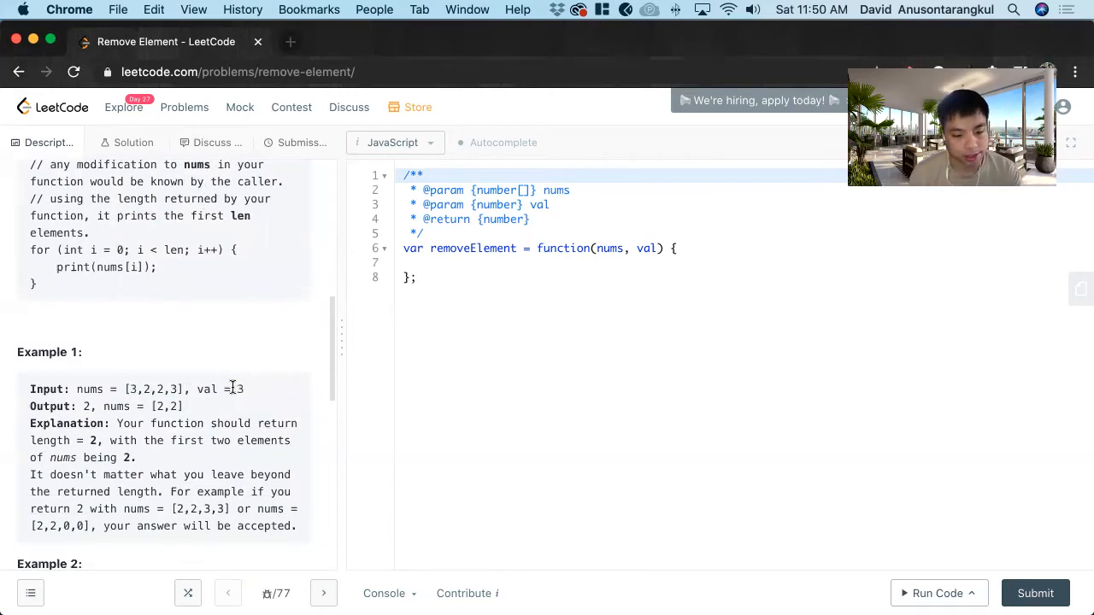
pyautogui.doubleClick(239, 390)
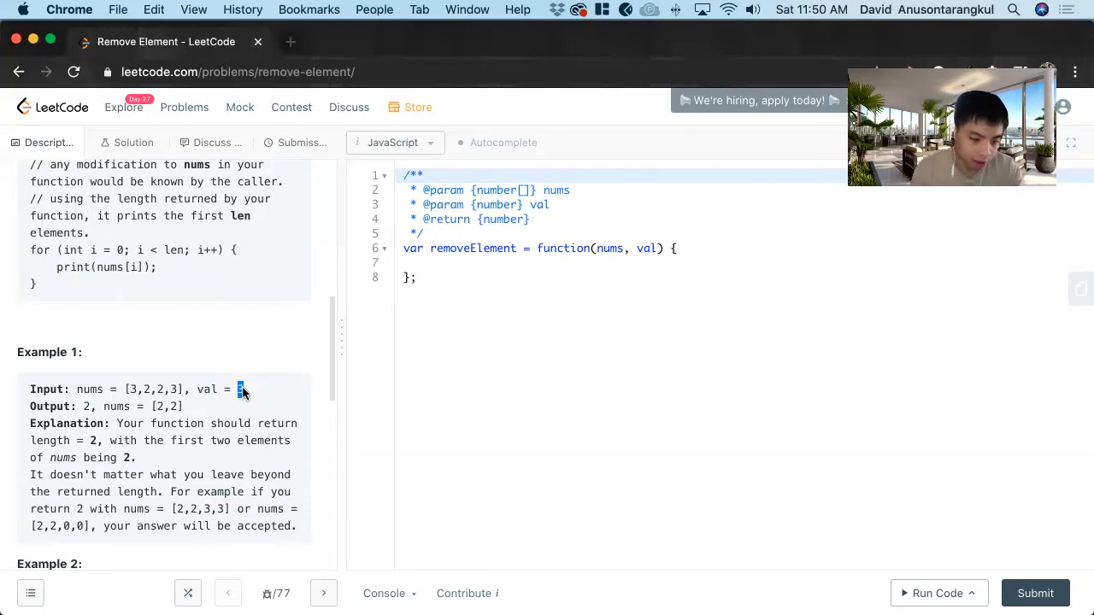
pyautogui.moveTo(229, 424)
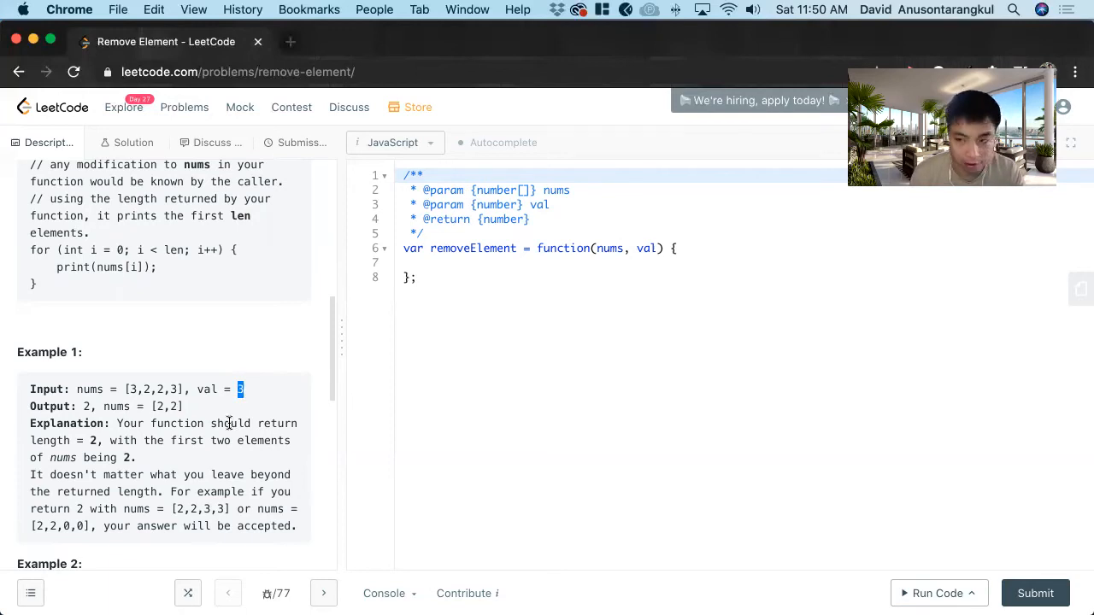
pyautogui.moveTo(383, 348)
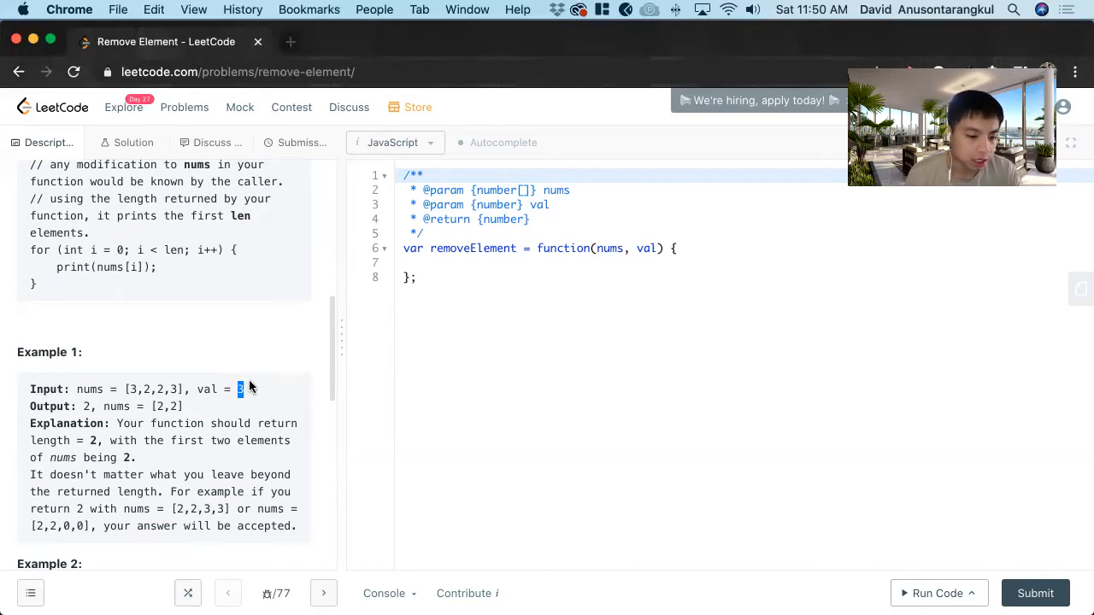
pyautogui.scroll(-3)
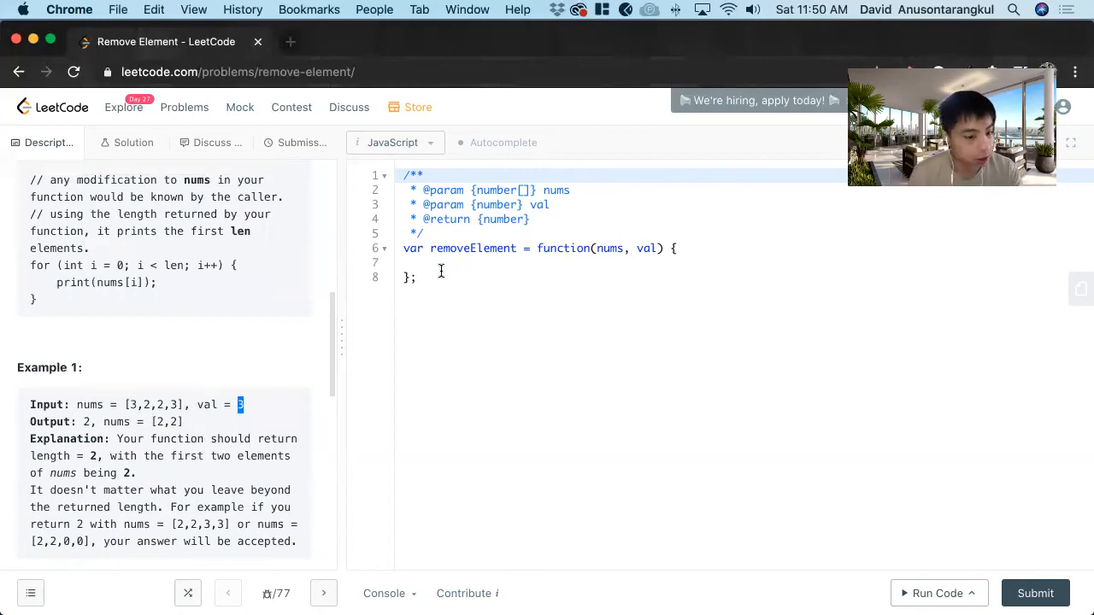
# Start a /* comment below removeElement with step "1. Create index variable."
pyautogui.click(413, 277)
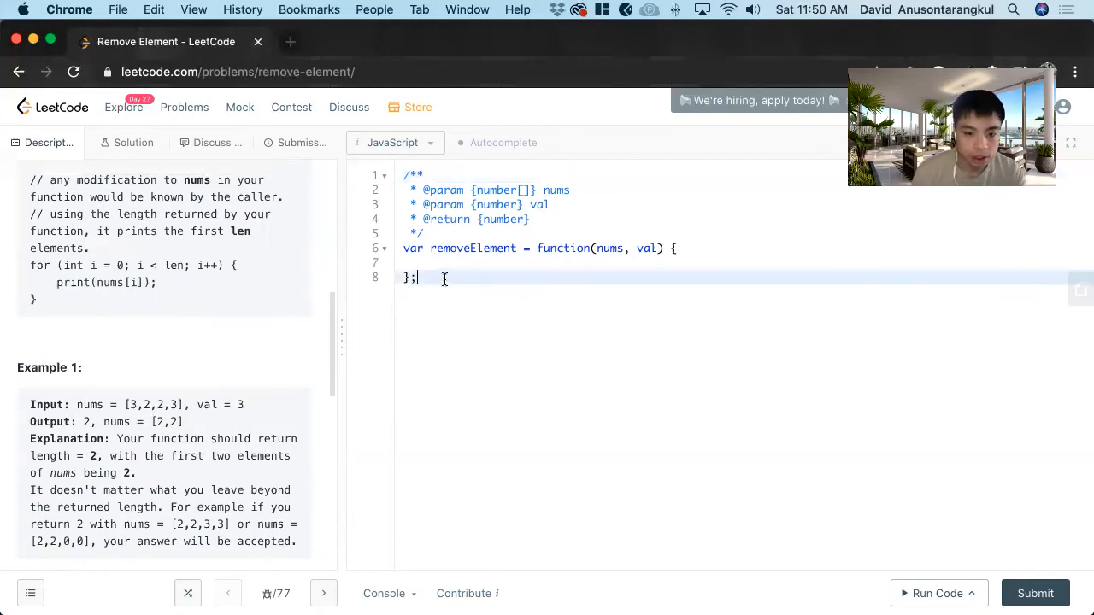
pyautogui.write('/*')
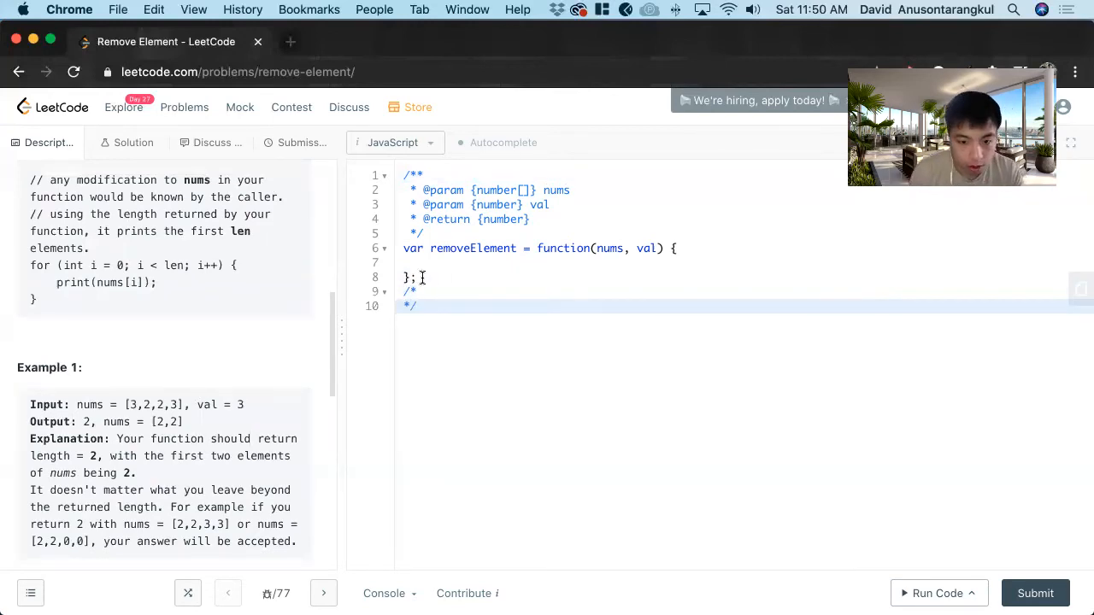
pyautogui.write('1')
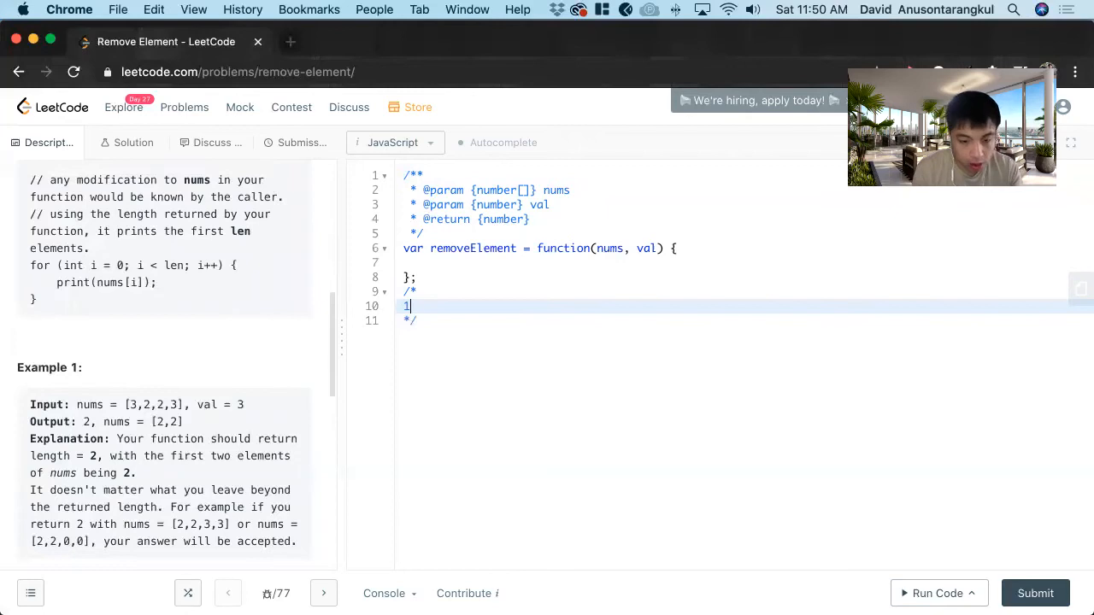
pyautogui.write('. Create index va')
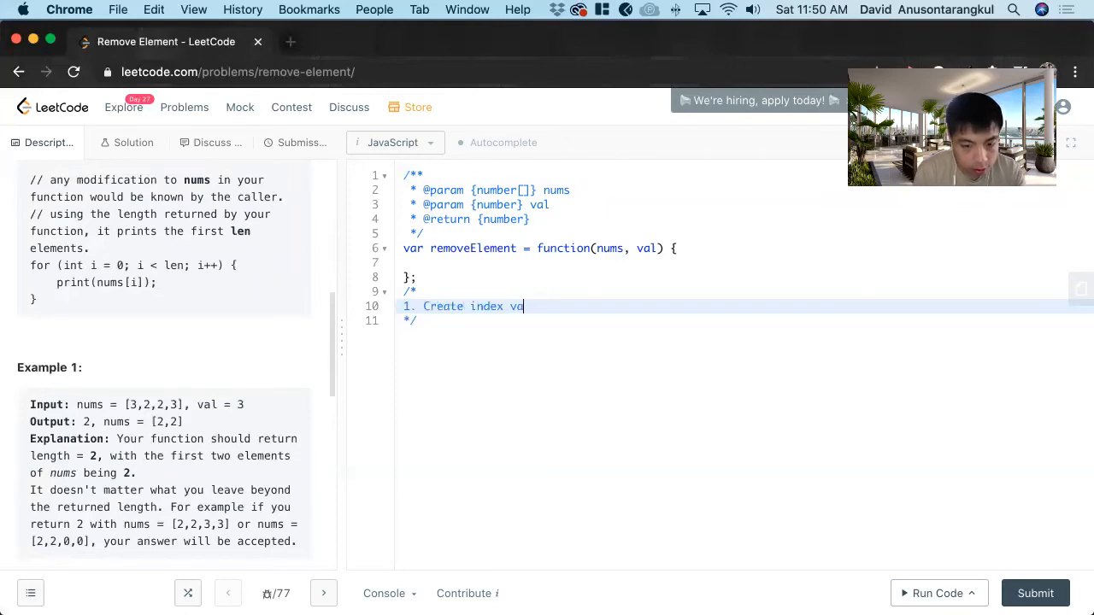
pyautogui.write('riable.')
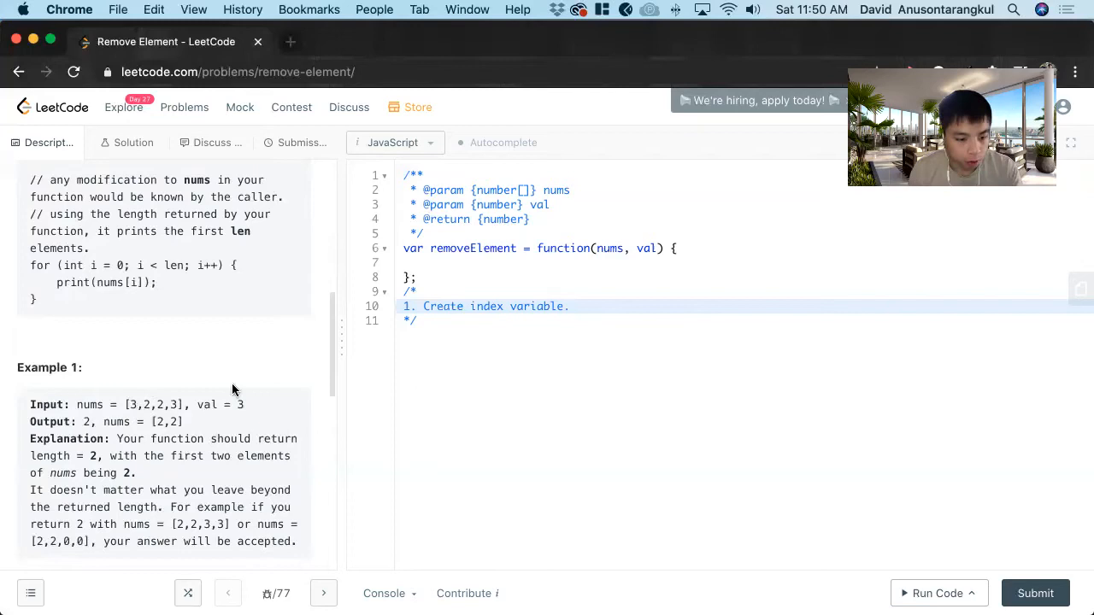
pyautogui.doubleClick(240, 403)
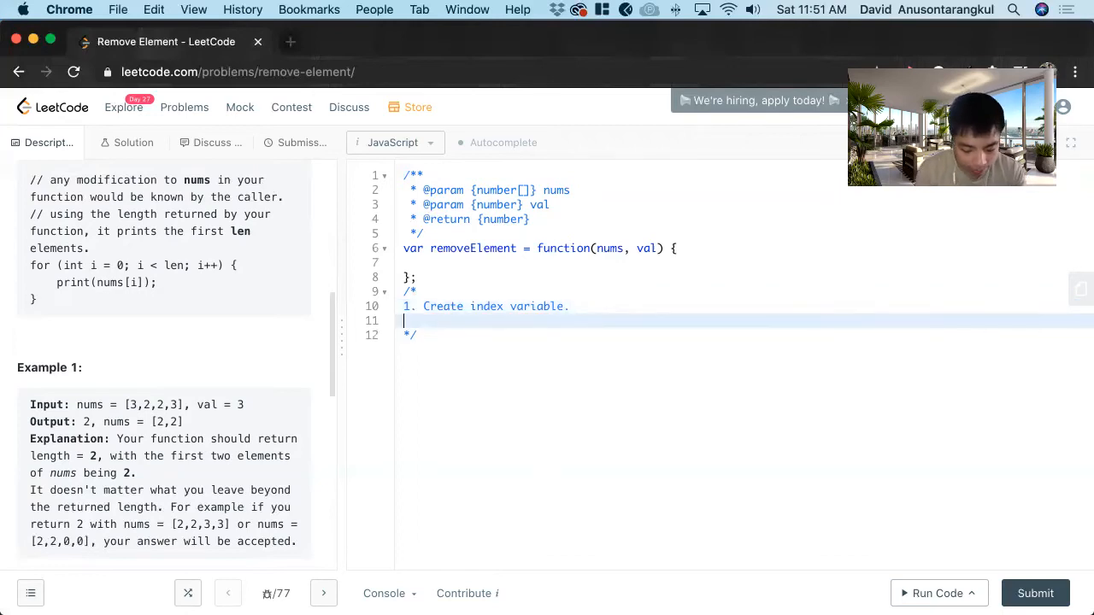
# Add step 2: loop through nums (starting at 0) with condition "if current value doesn't equal val"
pyautogui.write('2. Loop')
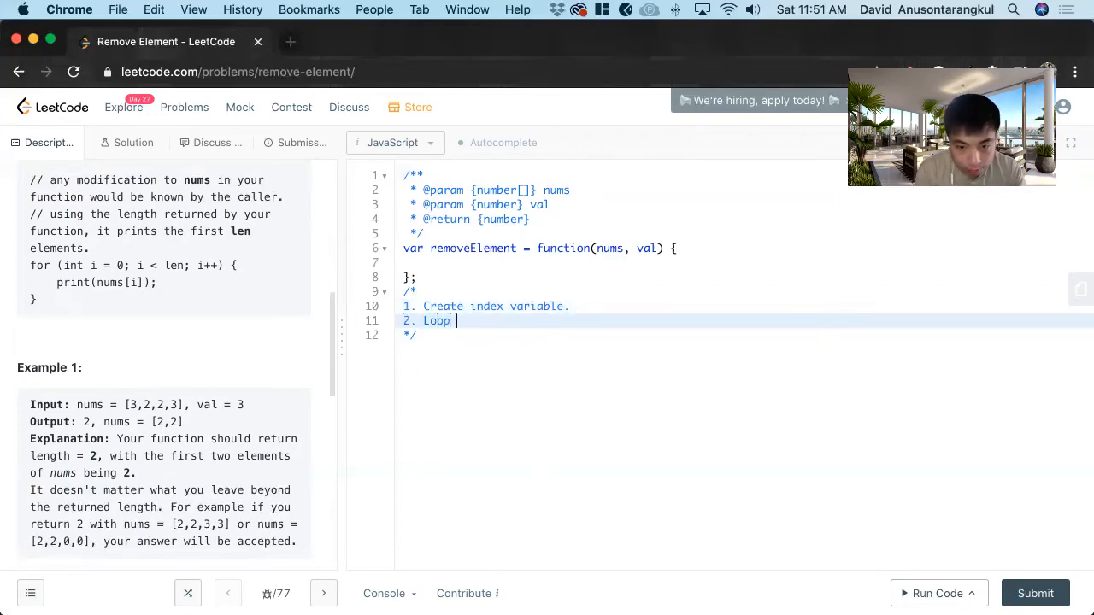
pyautogui.write('through')
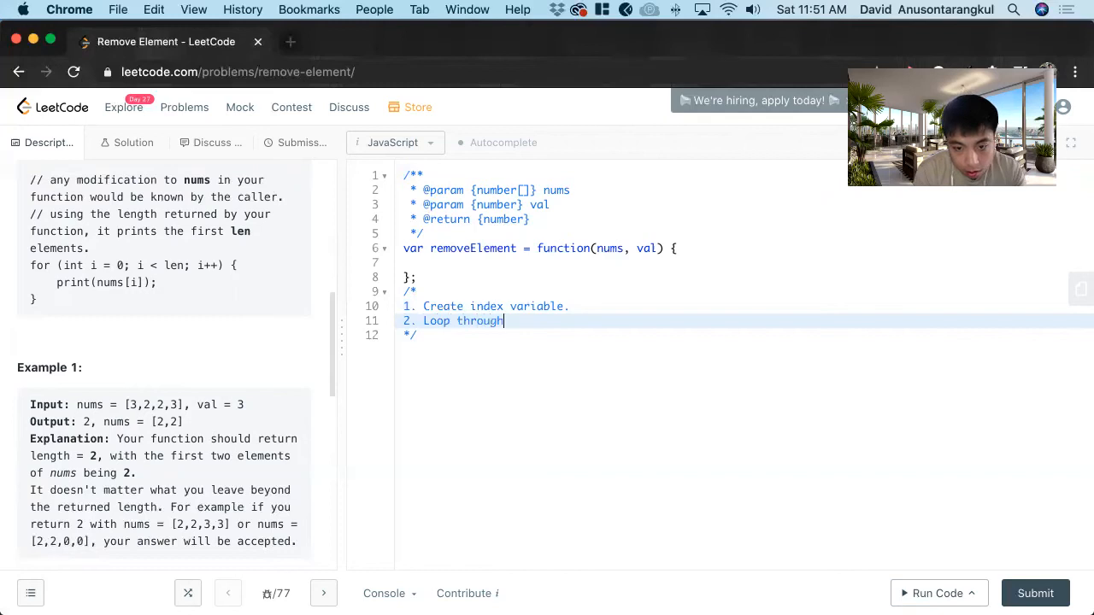
pyautogui.write('index.')
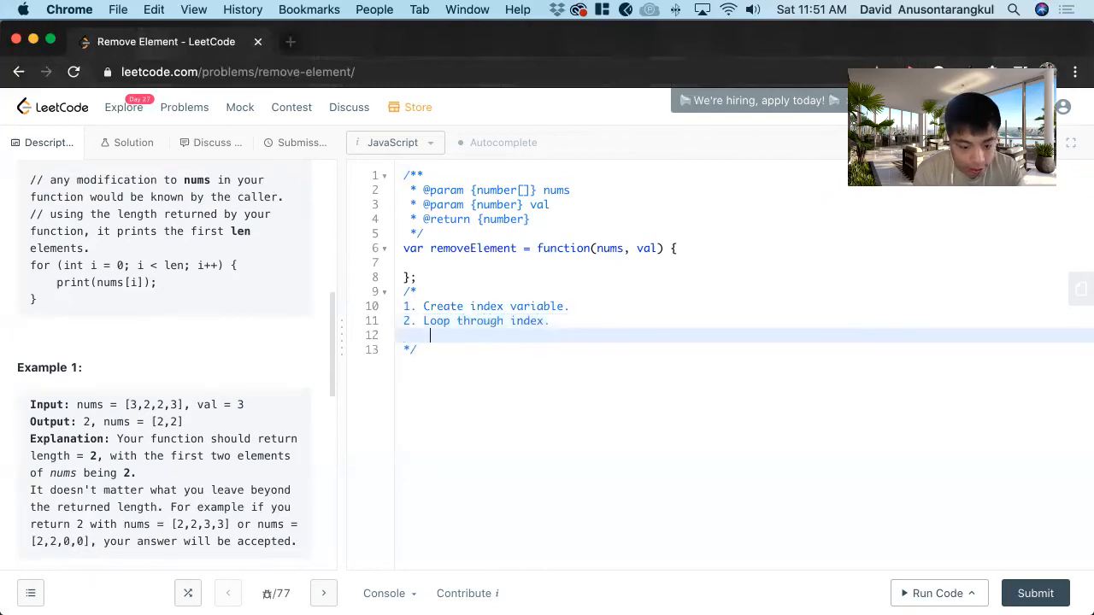
pyautogui.write('a.')
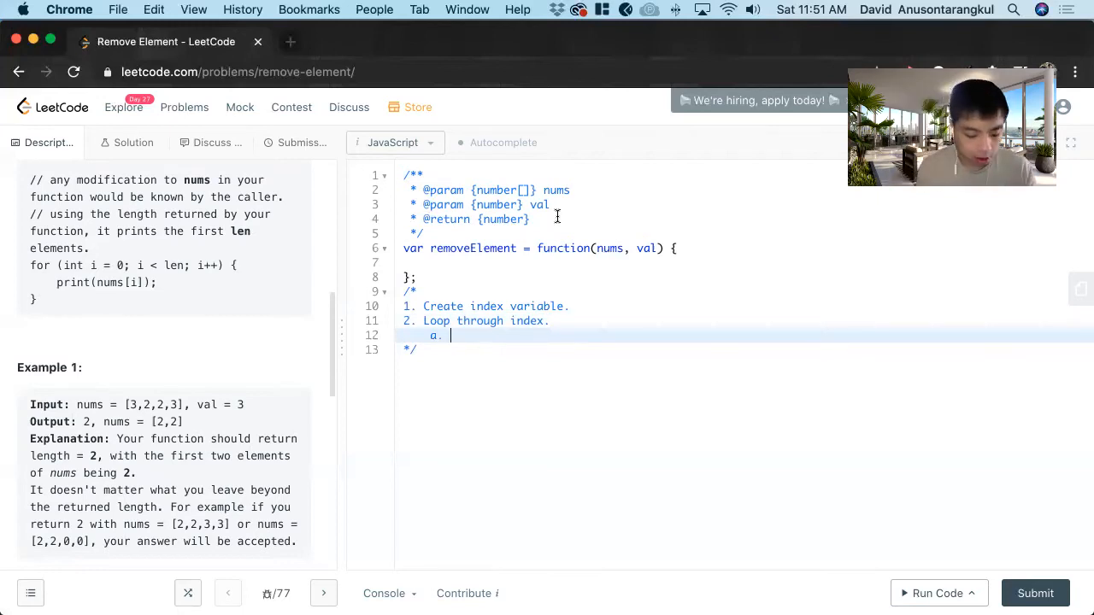
pyautogui.write('COndition i')
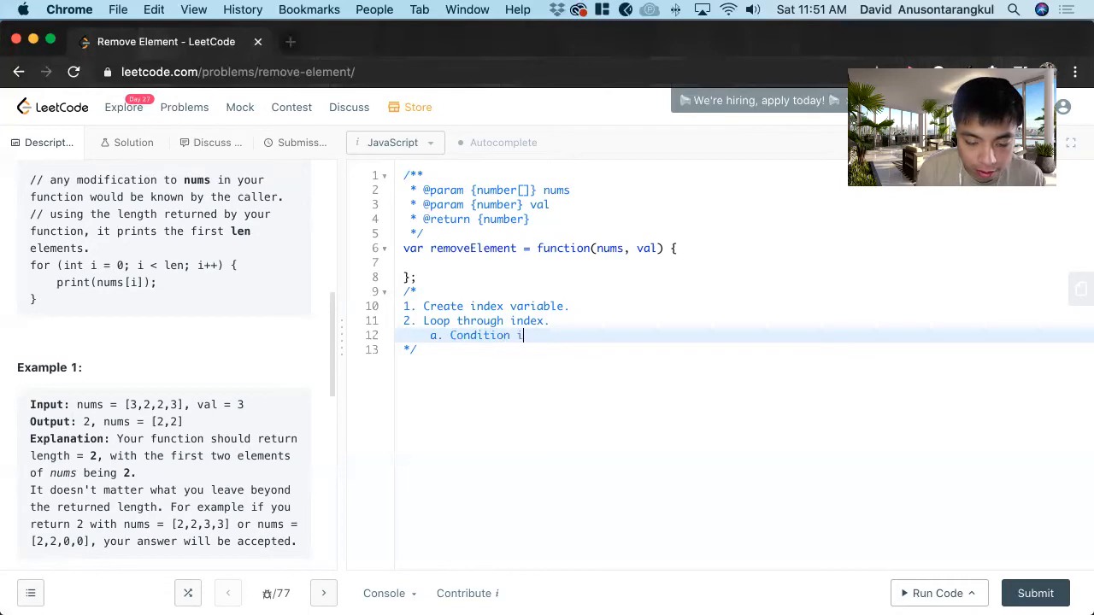
pyautogui.write('f current value d')
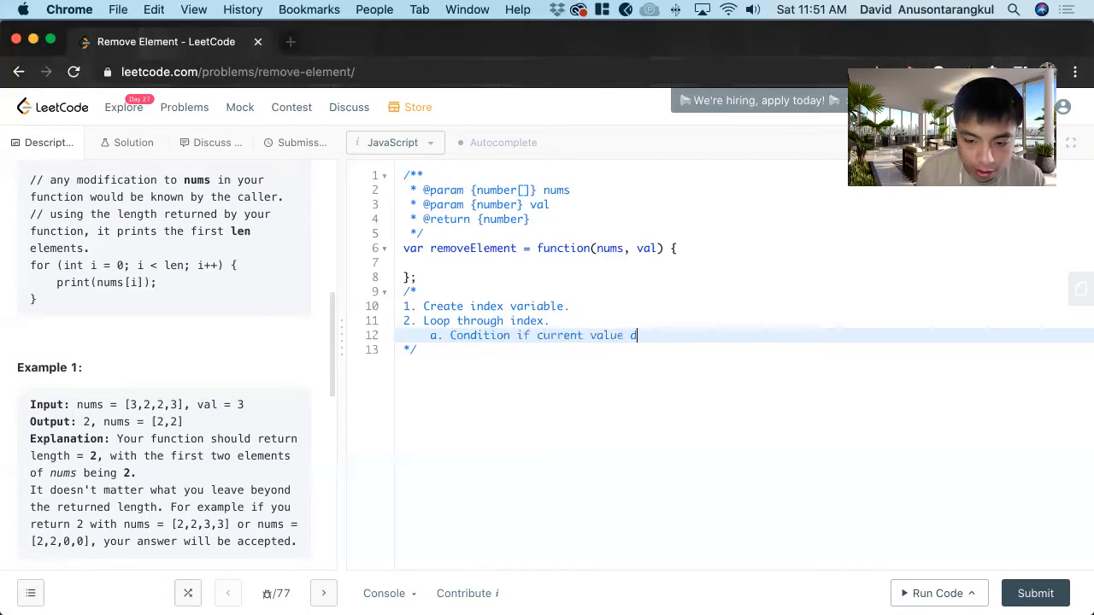
pyautogui.write('oesn\'t equal "va')
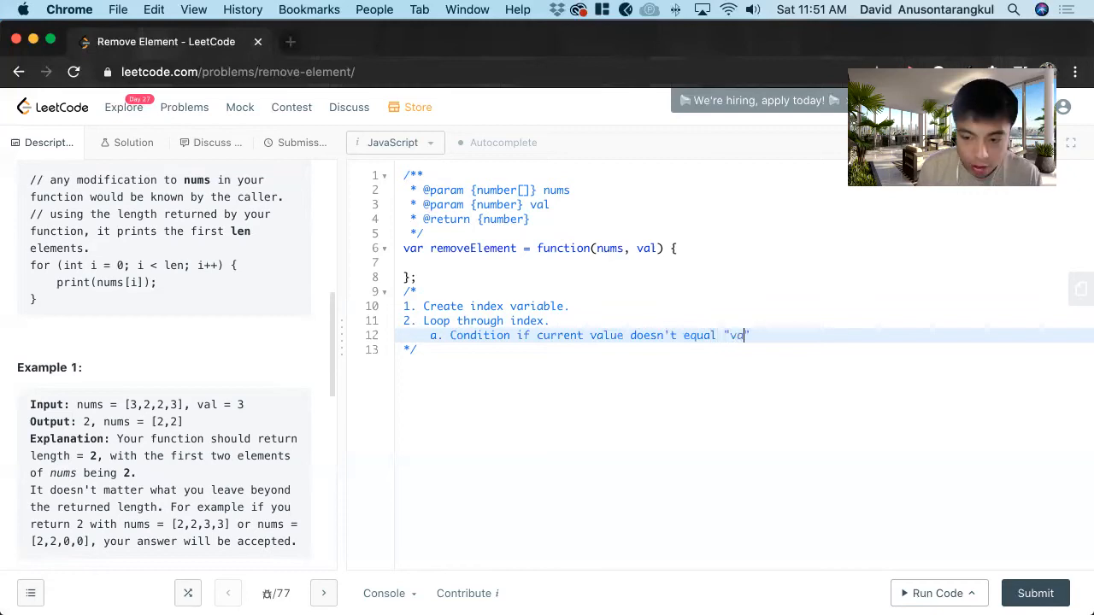
pyautogui.write('l')
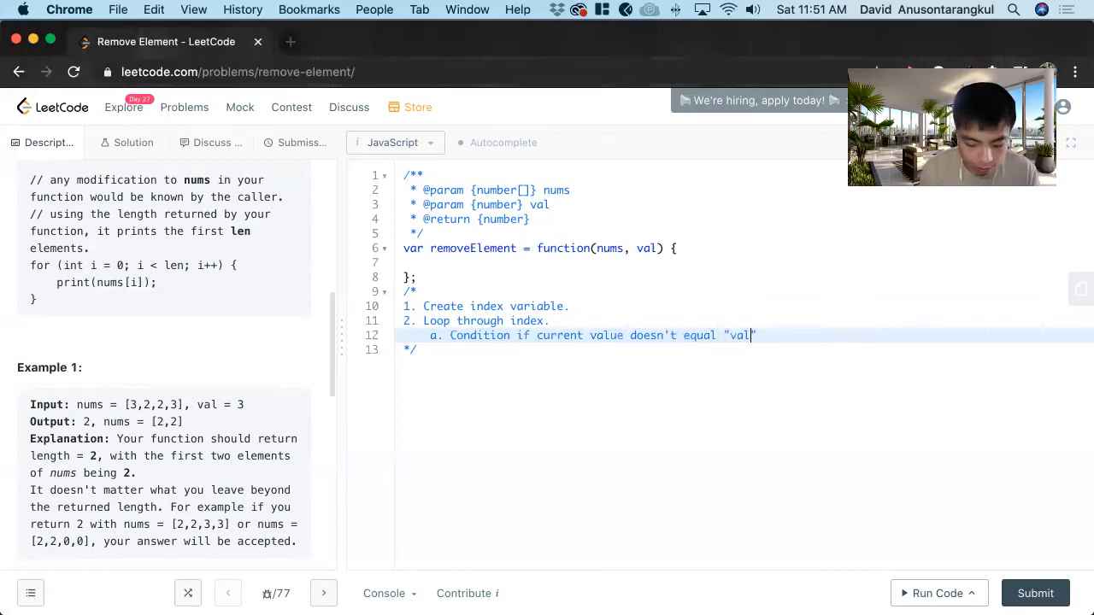
pyautogui.press('enter')
pyautogui.write('i.')
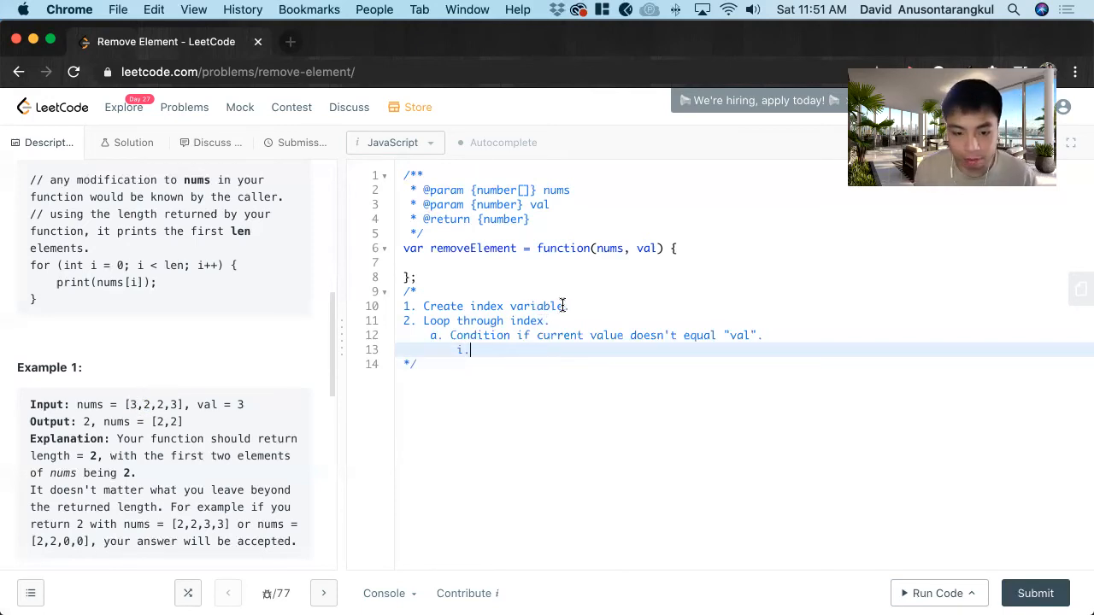
pyautogui.write('(s')
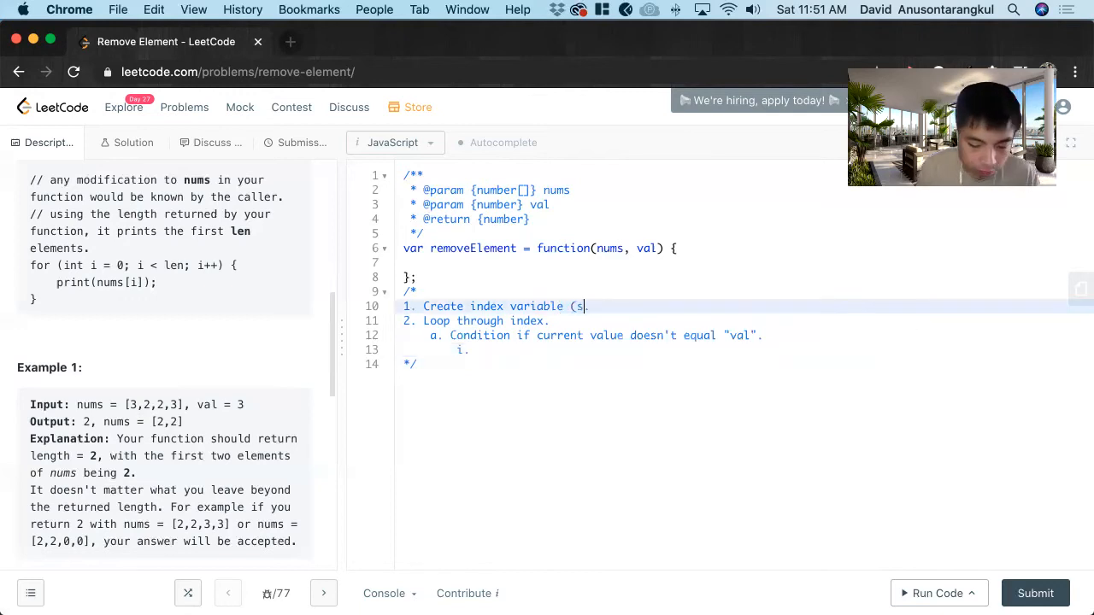
pyautogui.write('tarting at 0')
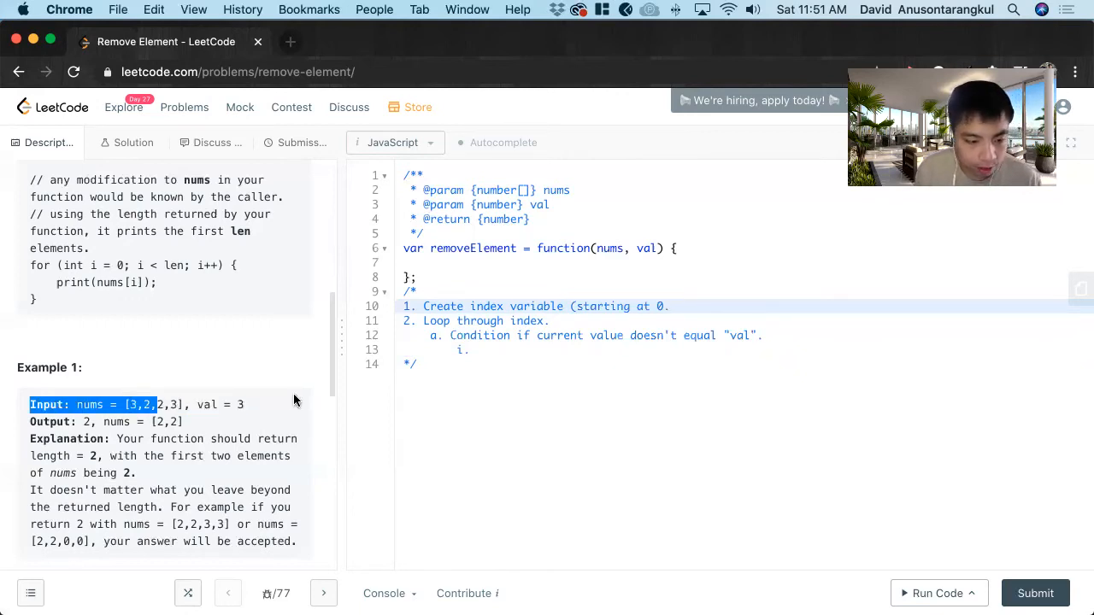
# Fill the first sub-step as "Set nums[index] = nums[i]"
pyautogui.scroll(-3)
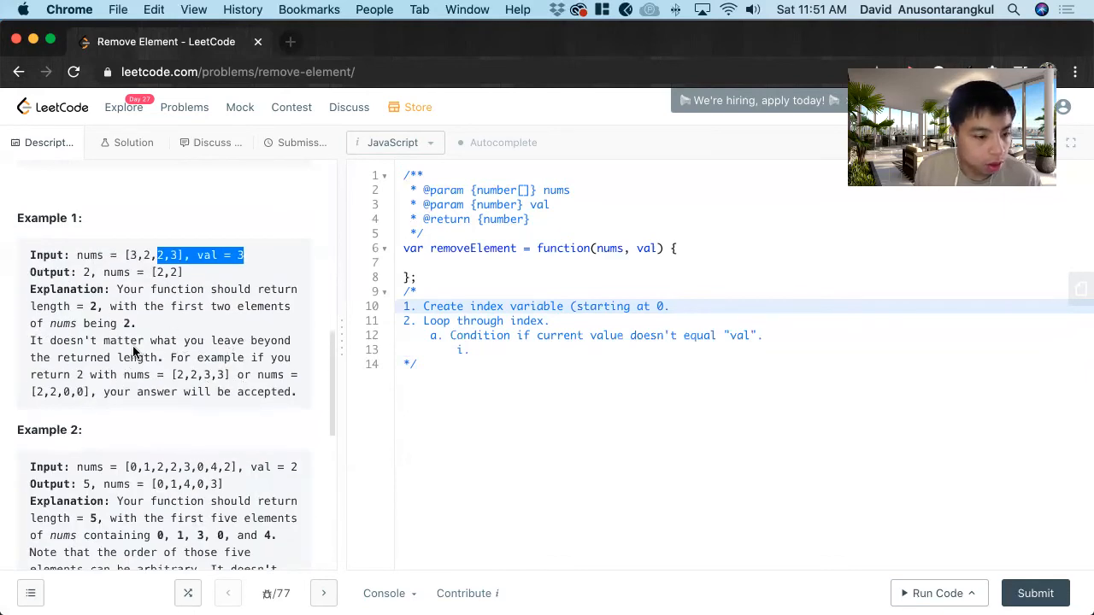
pyautogui.click(192, 306)
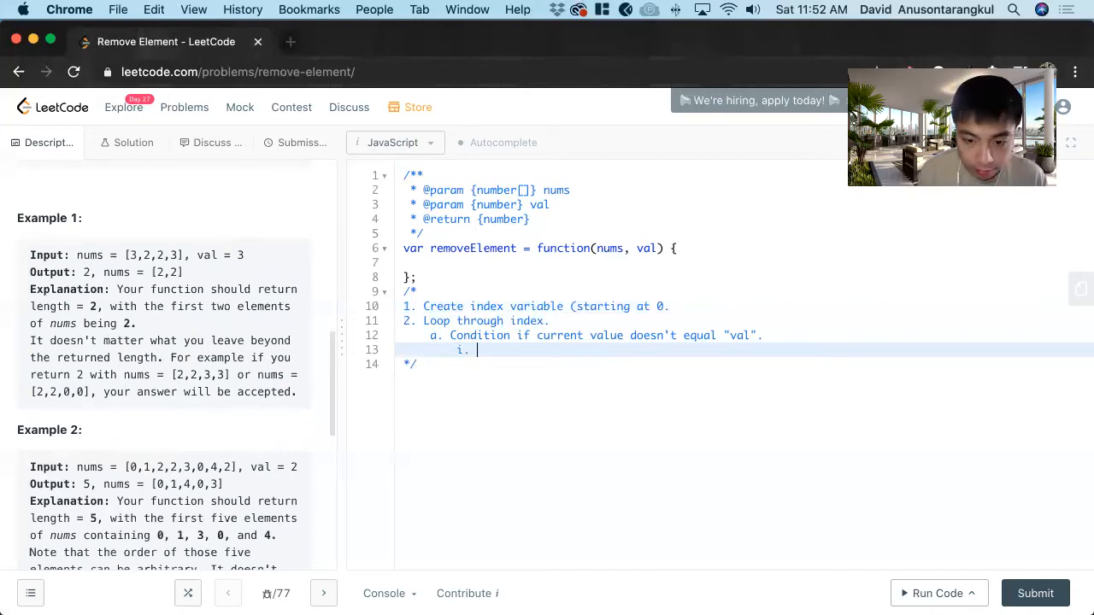
pyautogui.write('Chan')
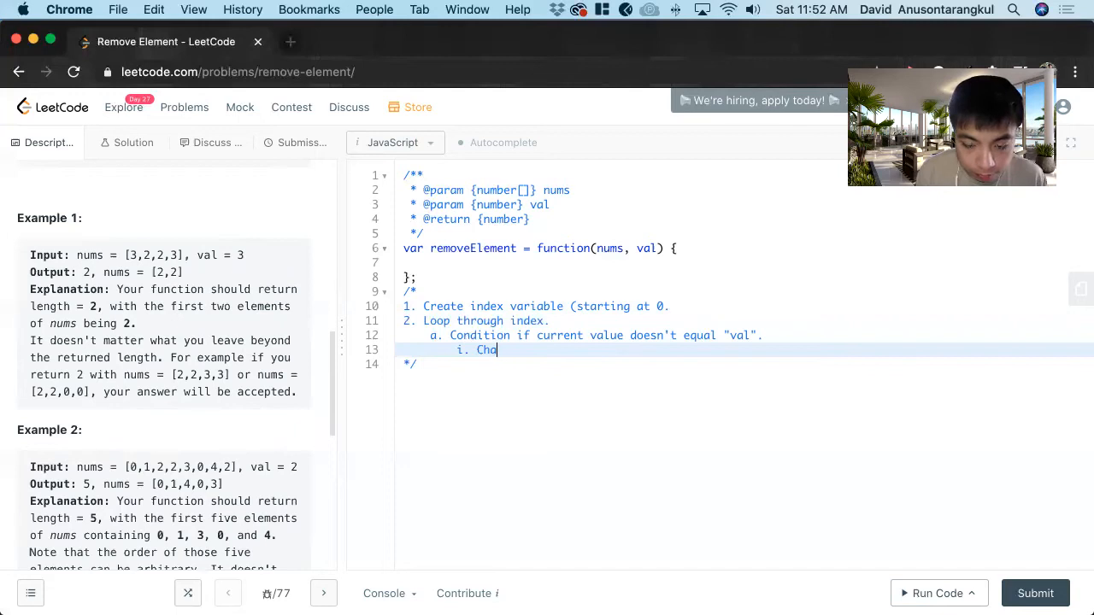
pyautogui.write('Set')
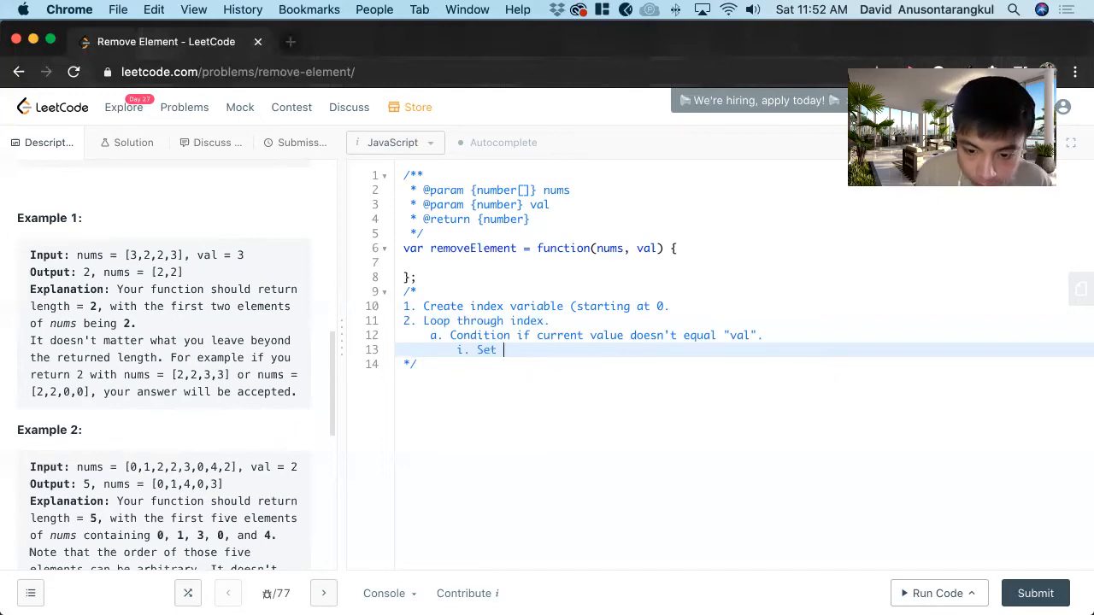
pyautogui.write('v')
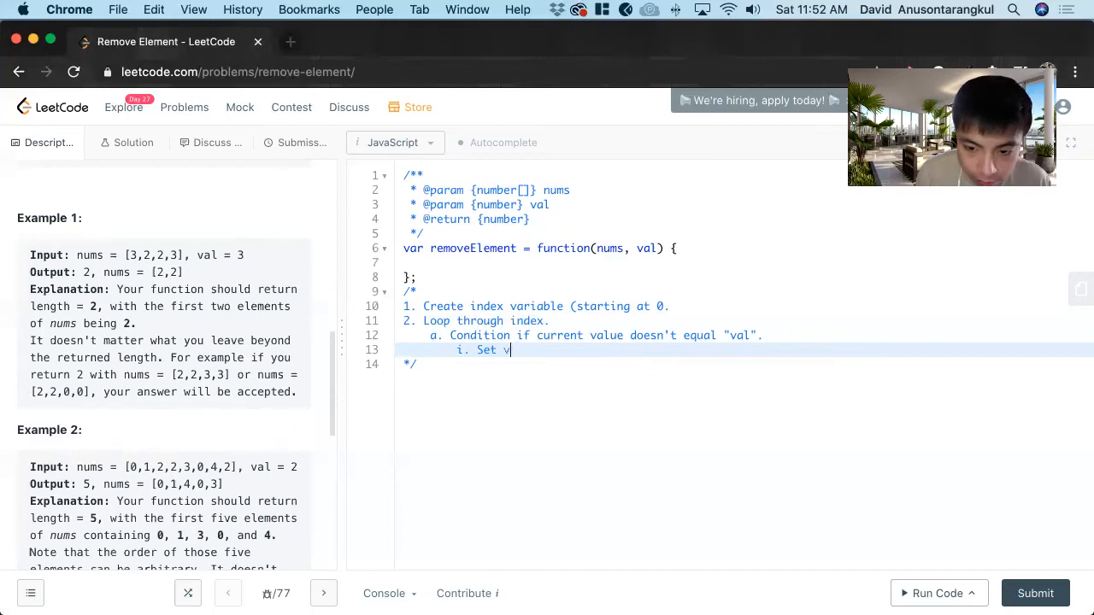
pyautogui.press('Backspace')
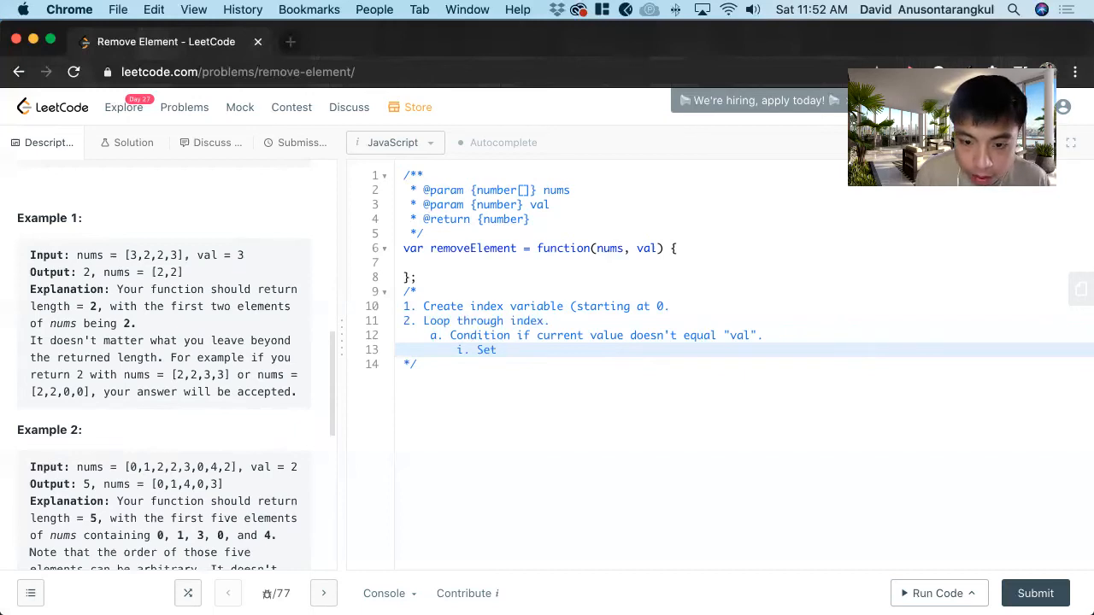
pyautogui.write('nums')
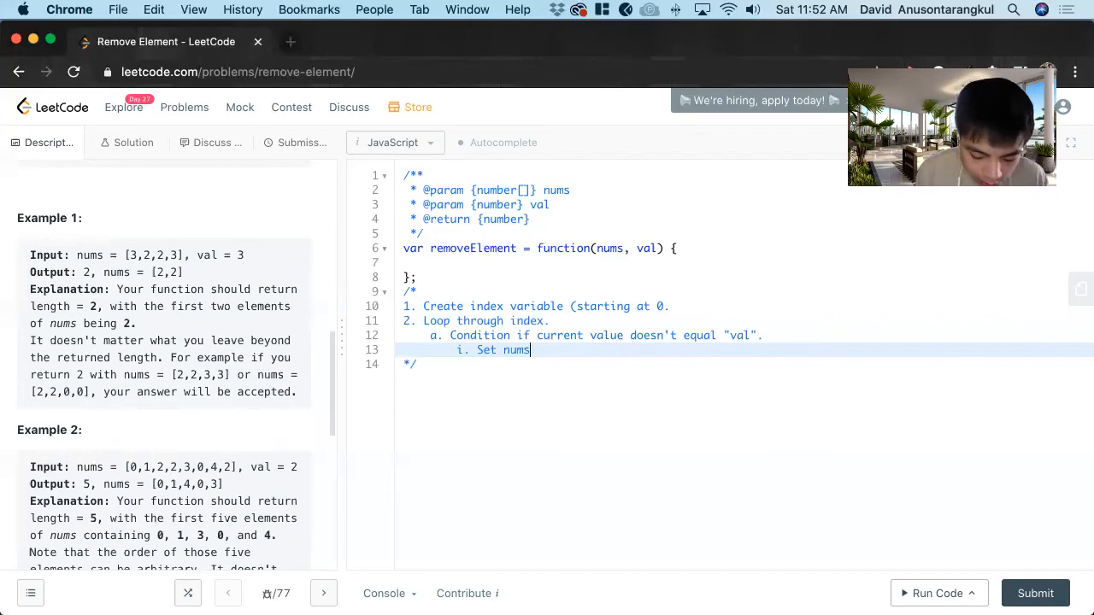
pyautogui.write('[i]')
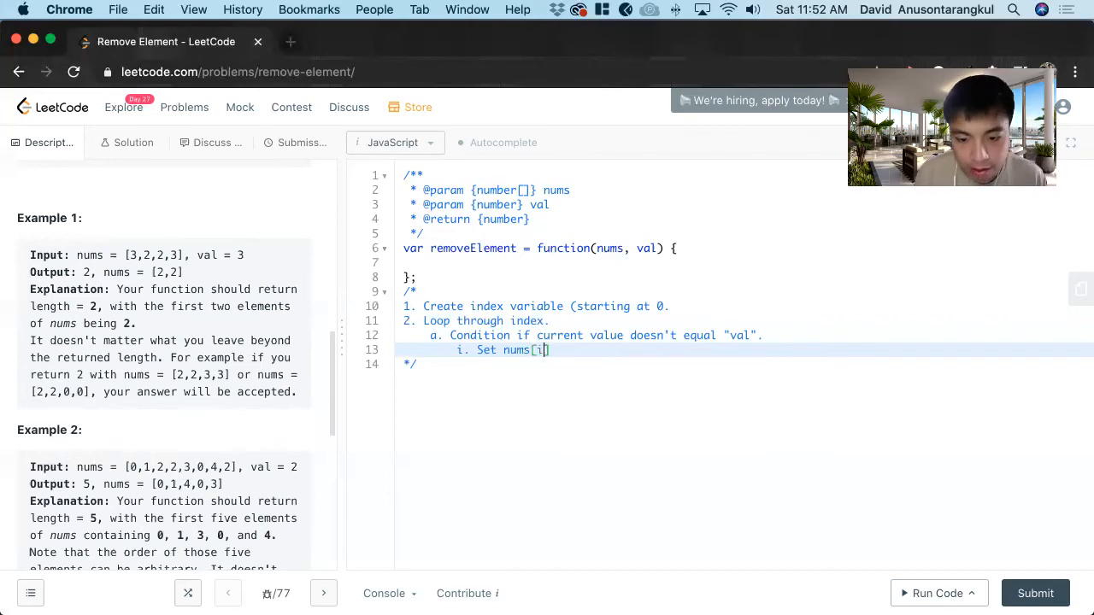
pyautogui.write('ndex')
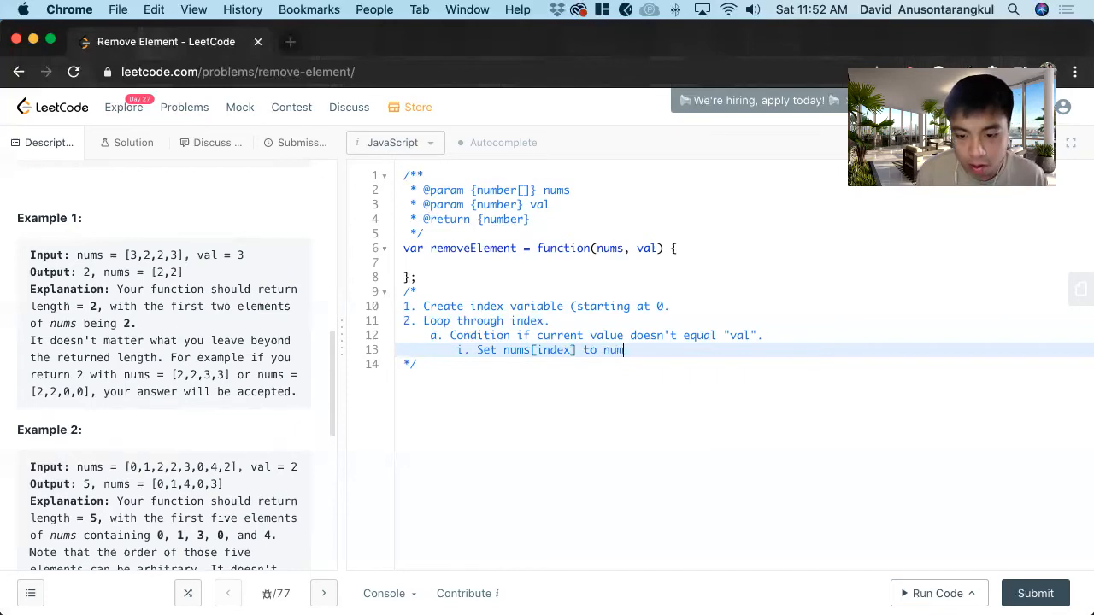
pyautogui.write('s[i]')
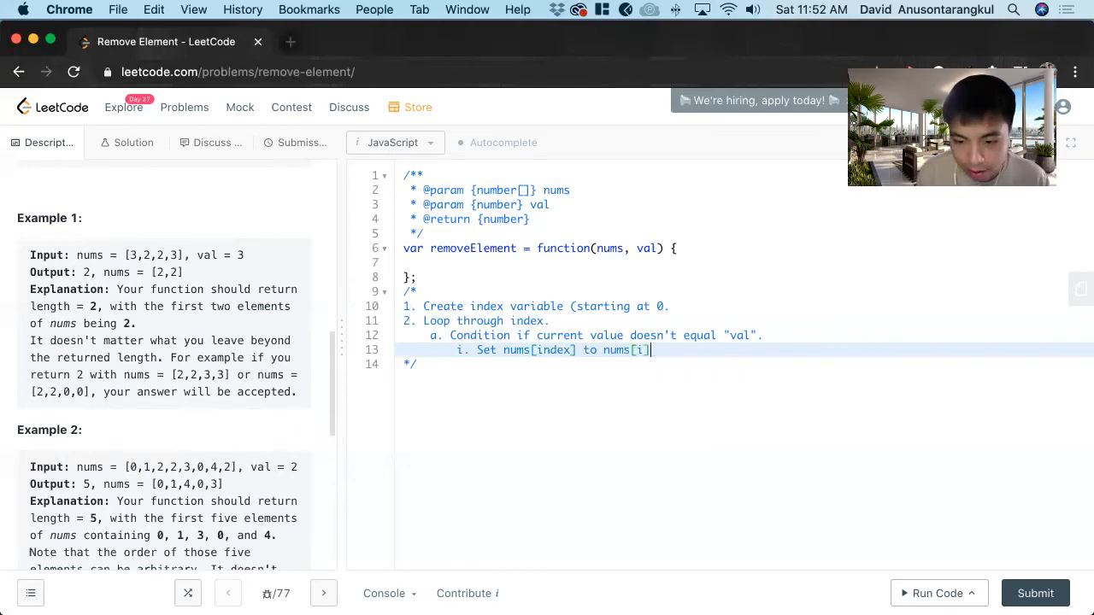
pyautogui.press('Return')
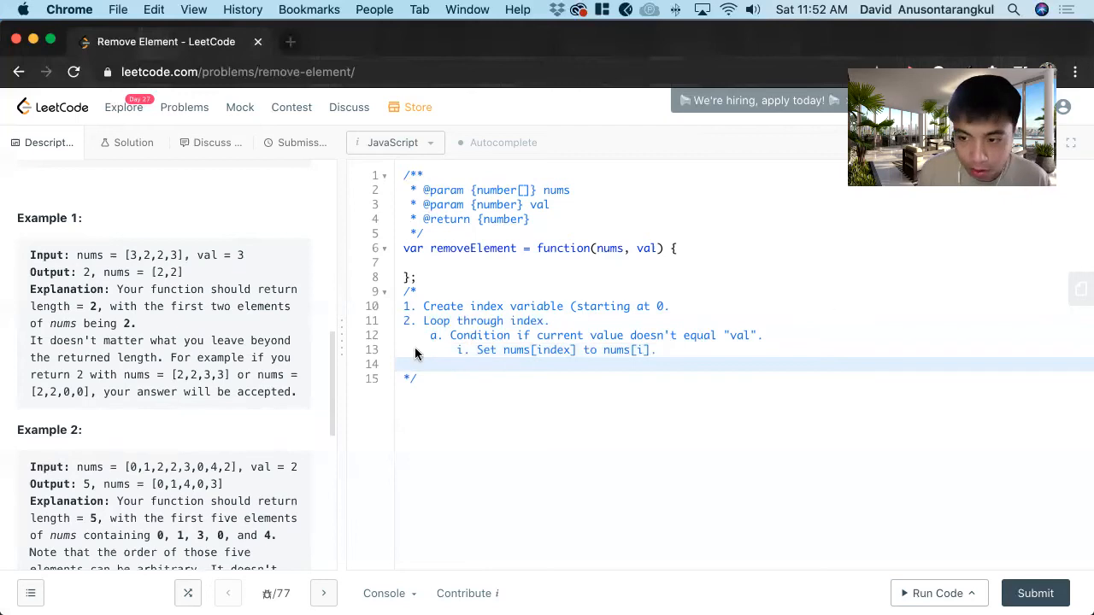
# Add sub-step ii to increment index and step "3. Return index.", highlighting nums[index]
pyautogui.write('ii. Increment index.')
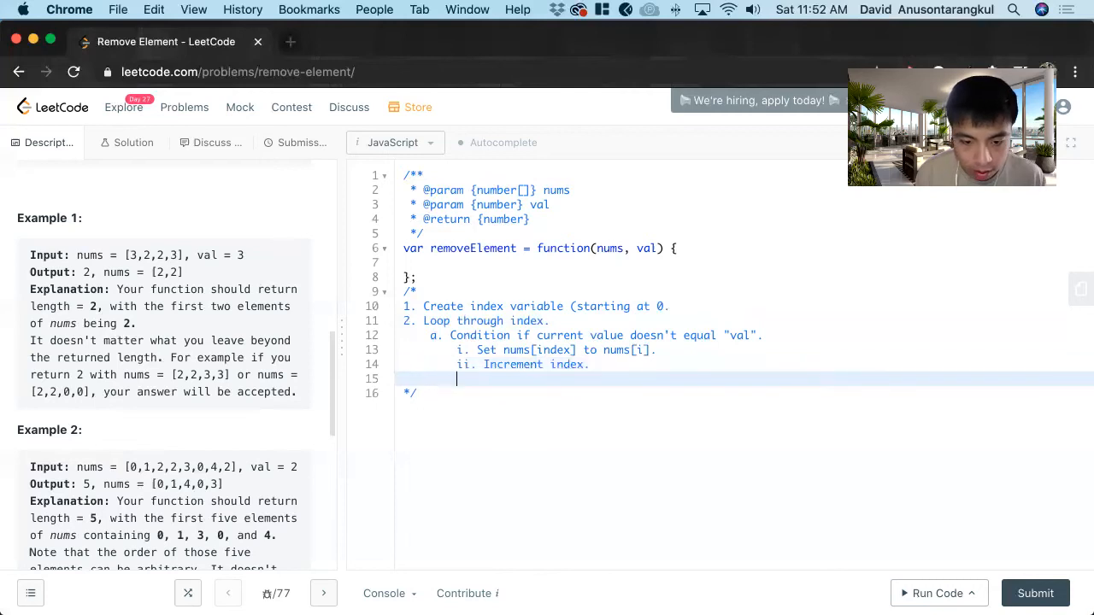
pyautogui.write('3. R')
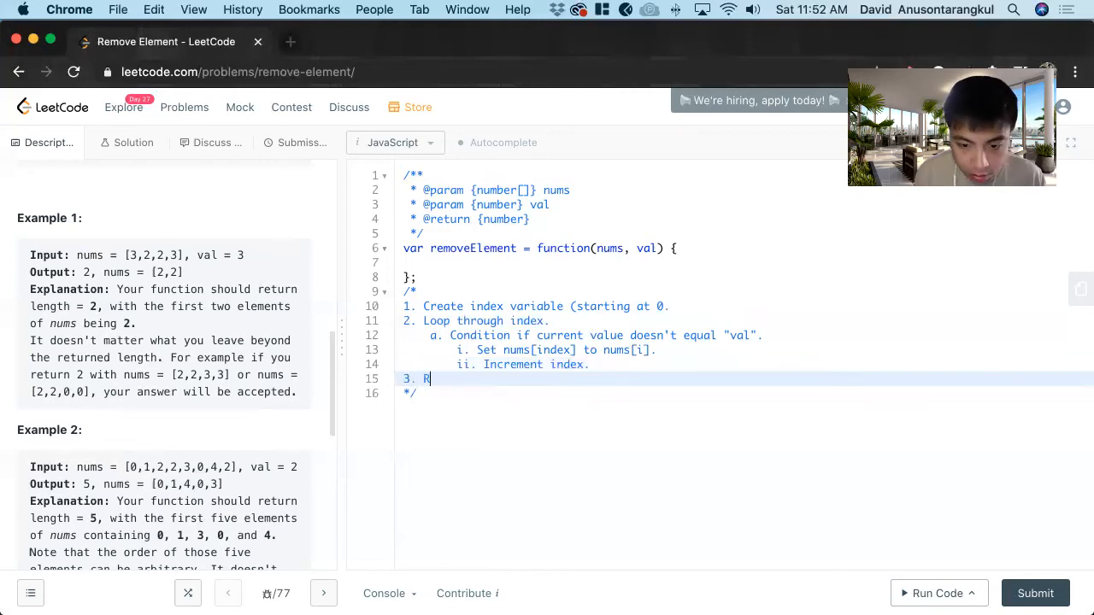
pyautogui.write('eturn ind')
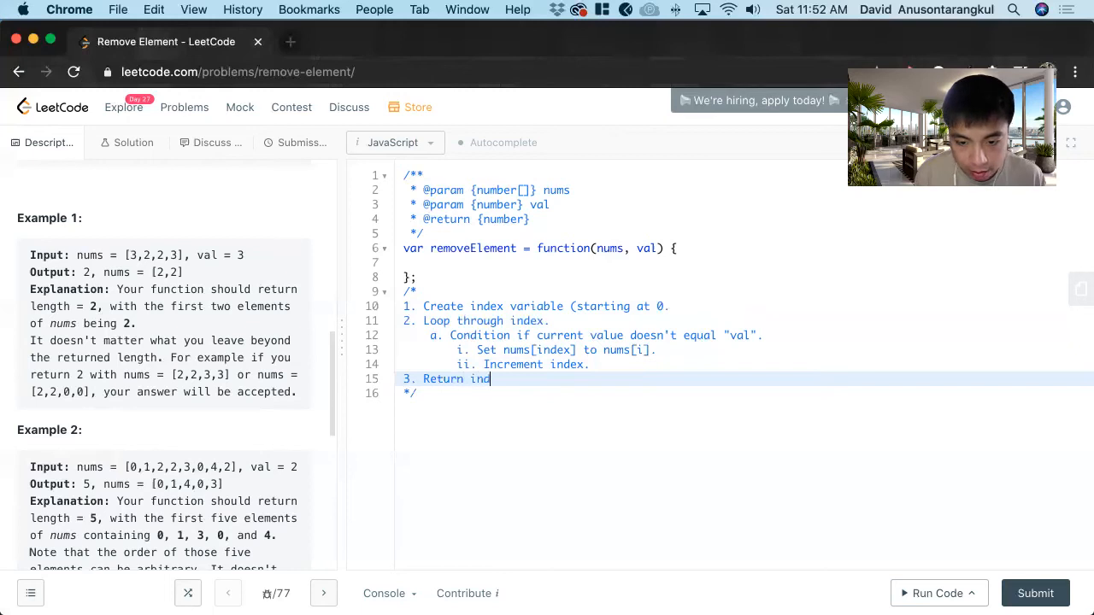
pyautogui.write('ex.')
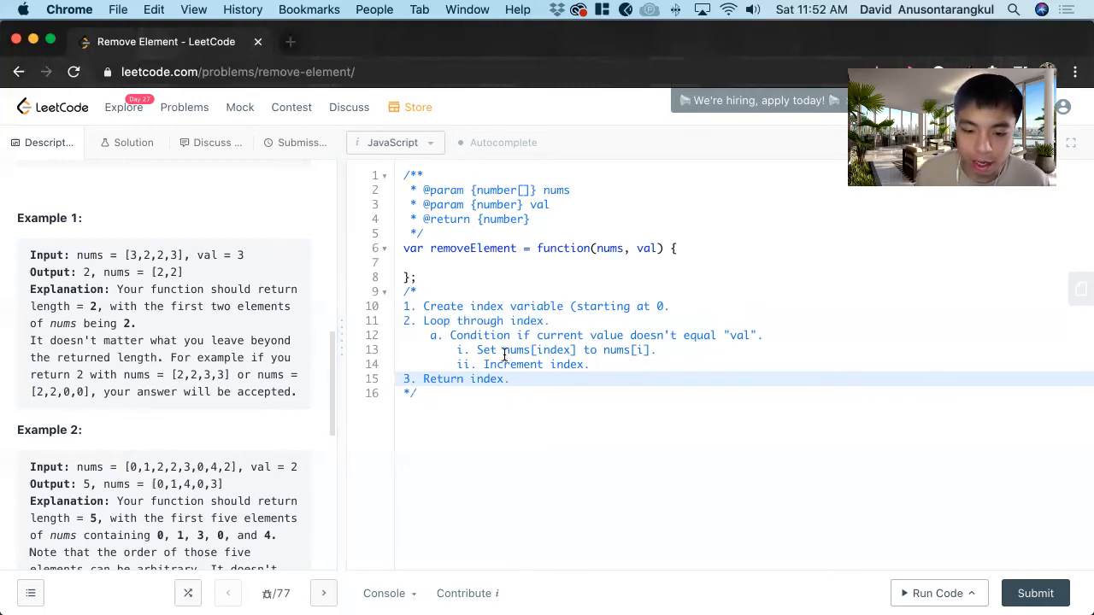
pyautogui.doubleClick(537, 348)
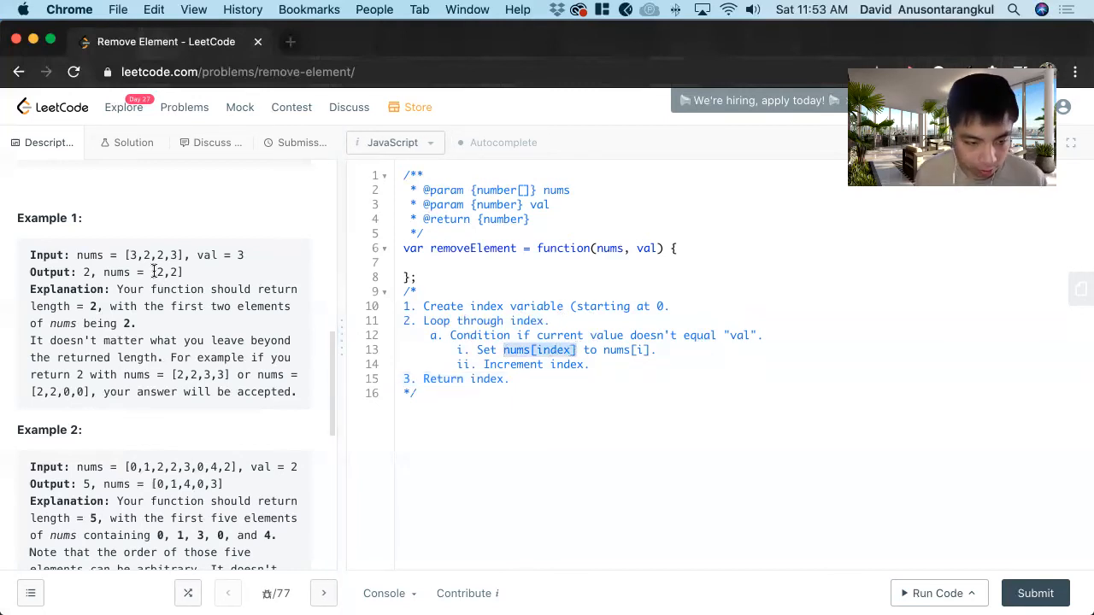
pyautogui.doubleClick(168, 272)
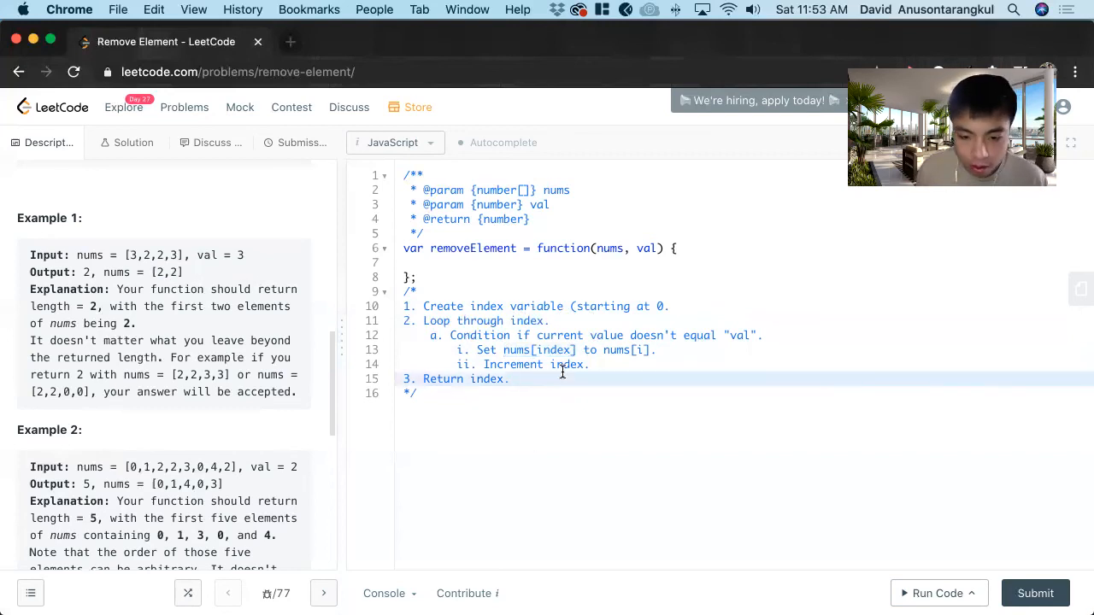
# Declare let index = 0 and write the for loop over i from 0 to nums.length
pyautogui.click(435, 263)
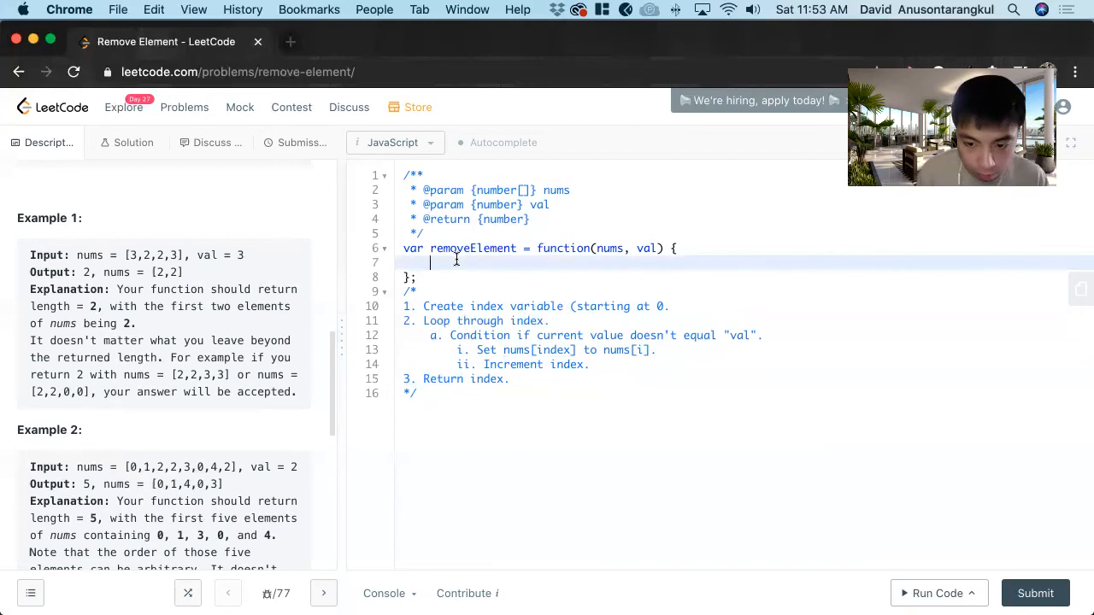
pyautogui.write('let')
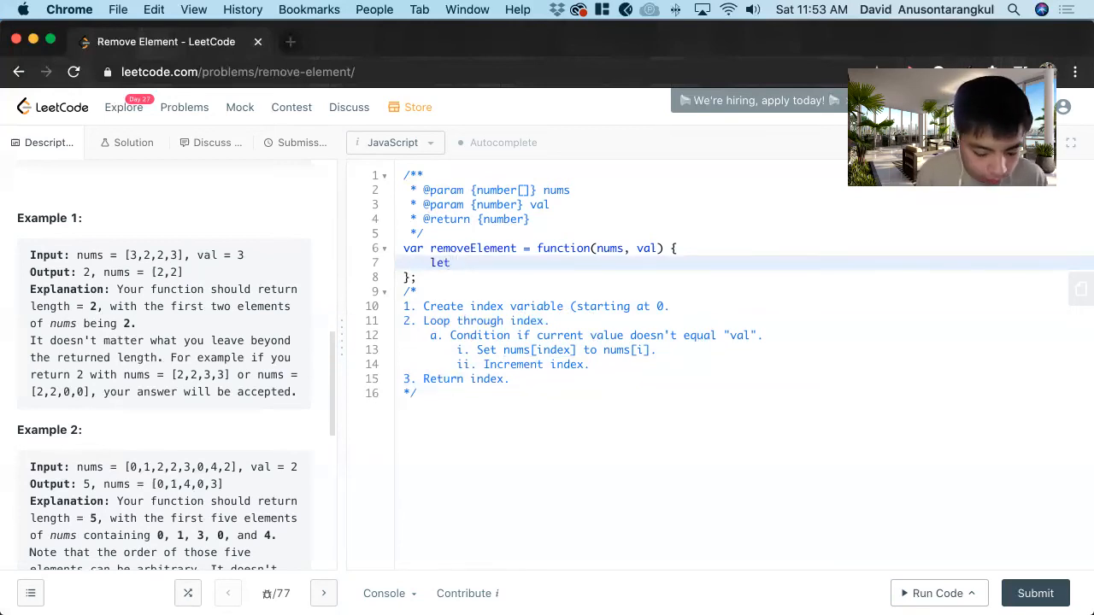
pyautogui.write('index')
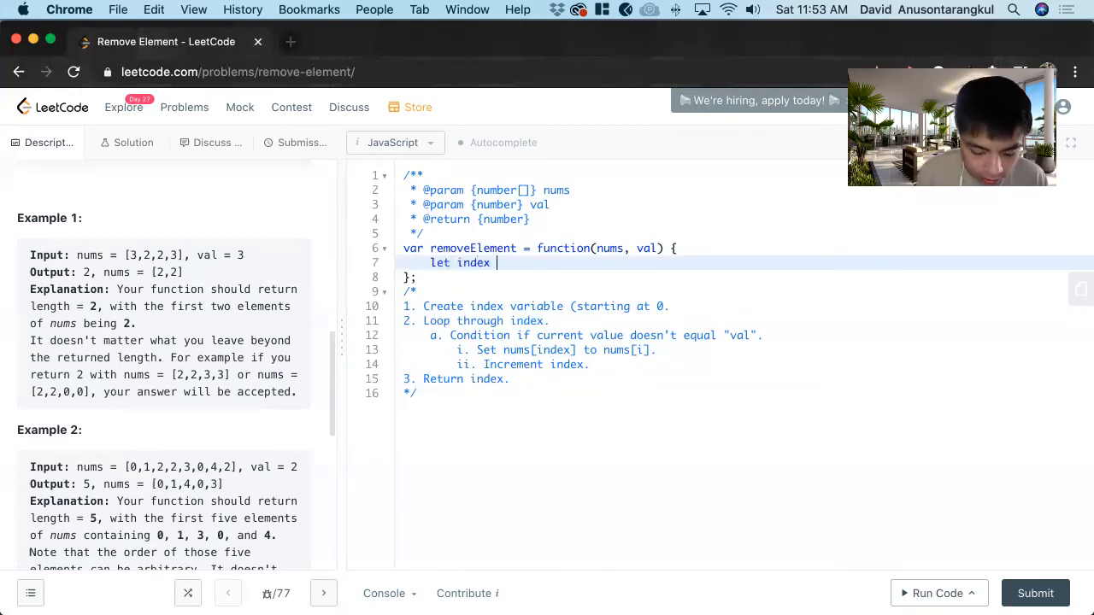
pyautogui.write('= 0;')
pyautogui.write('for (let i ')
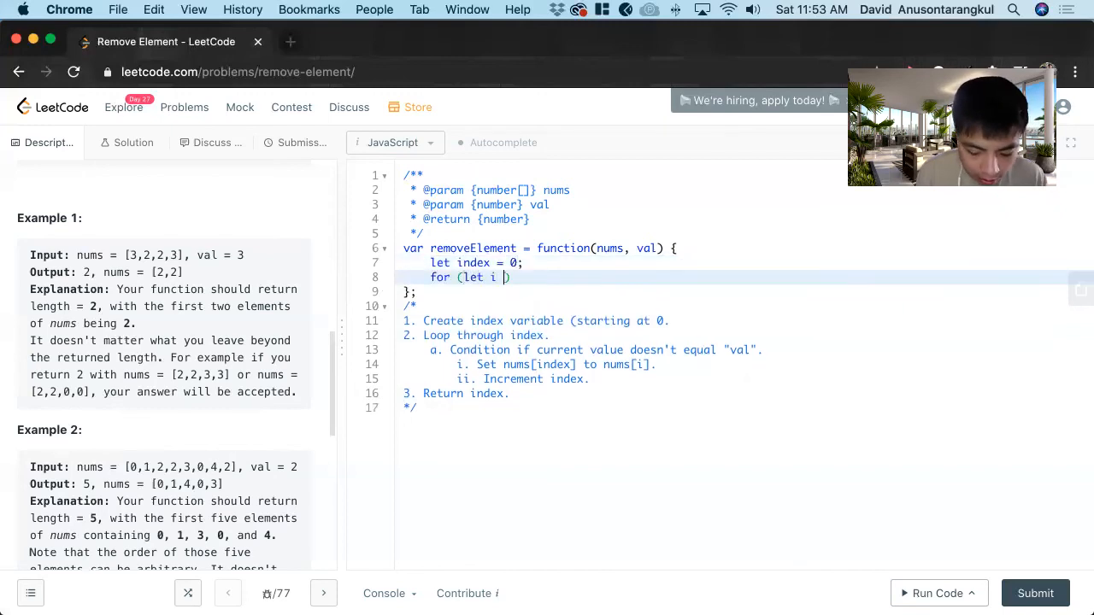
pyautogui.write('= 0; i')
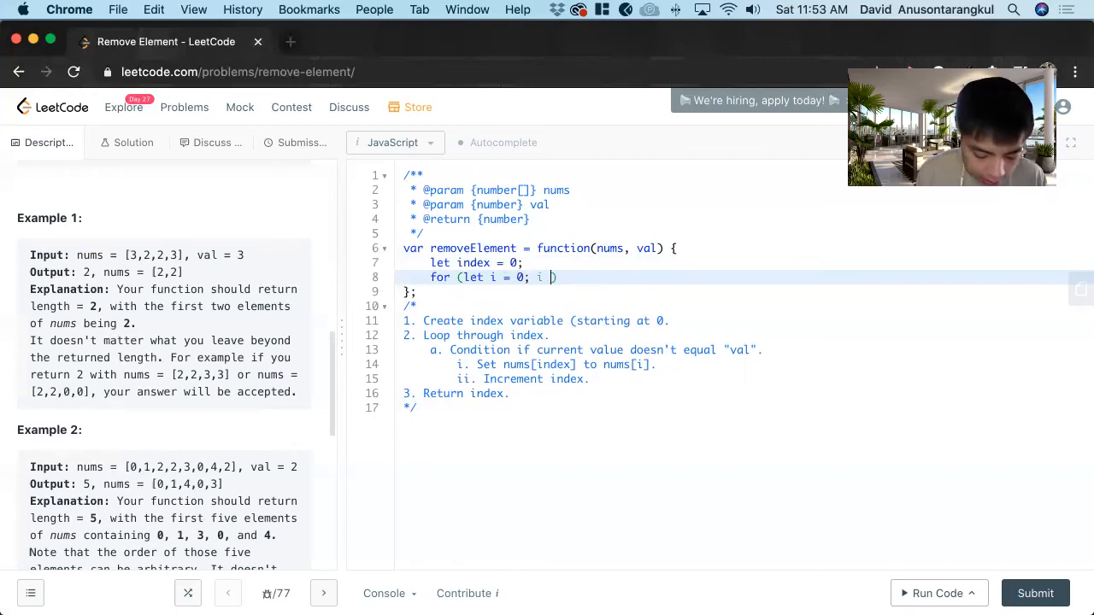
pyautogui.write('< nums.leng')
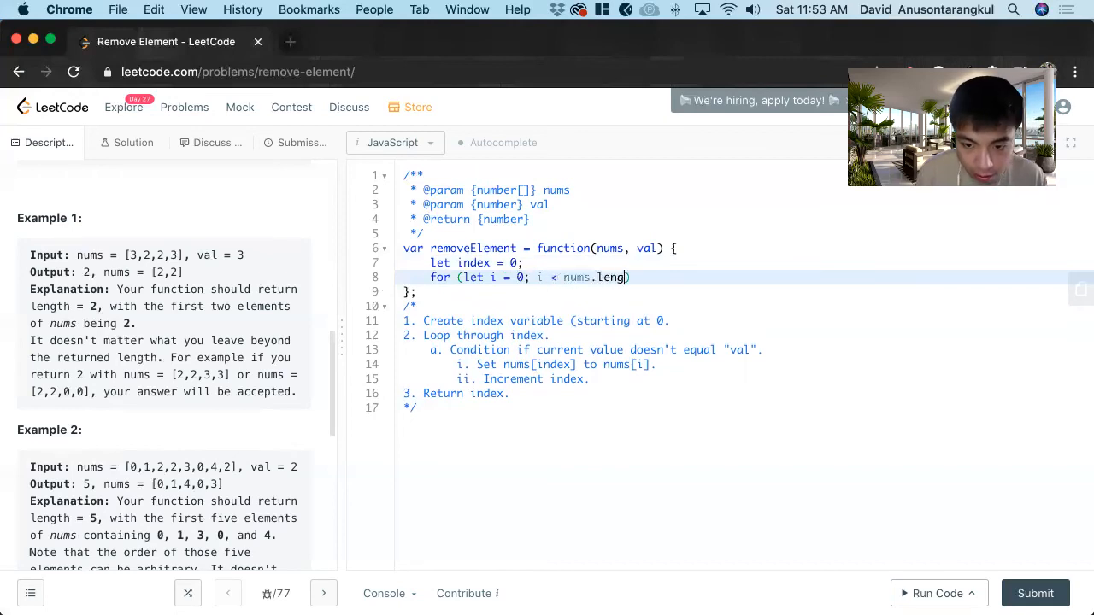
pyautogui.write('th; i++')
pyautogui.write('if (nums[i] !==')
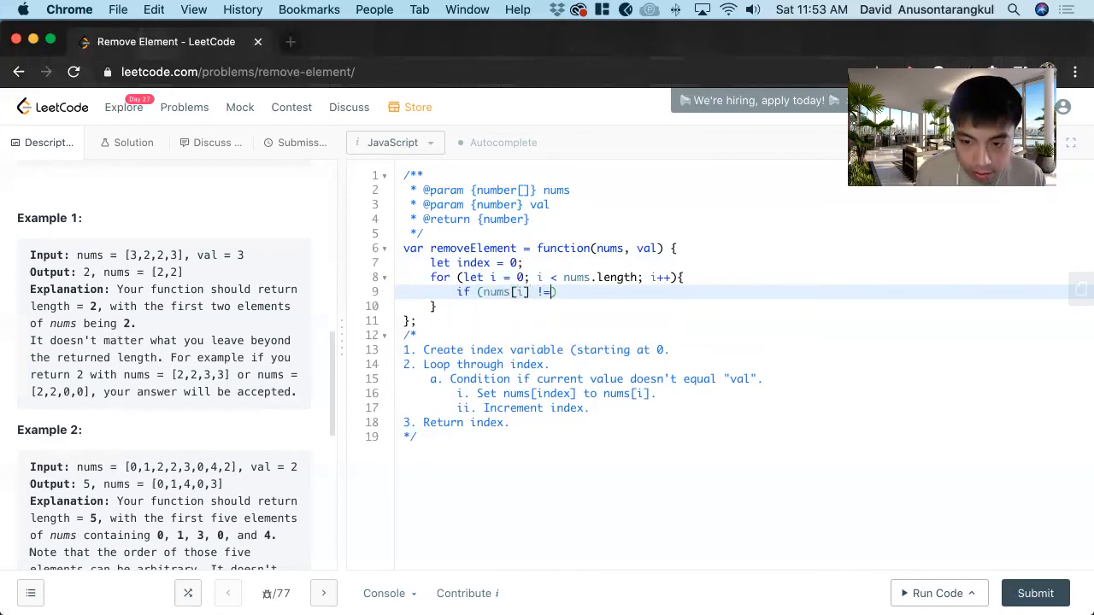
# Inside the loop, if nums[i] !== val set nums[index] = nums[i] and index++, then return index
pyautogui.write('= val)')
pyautogui.write('n')
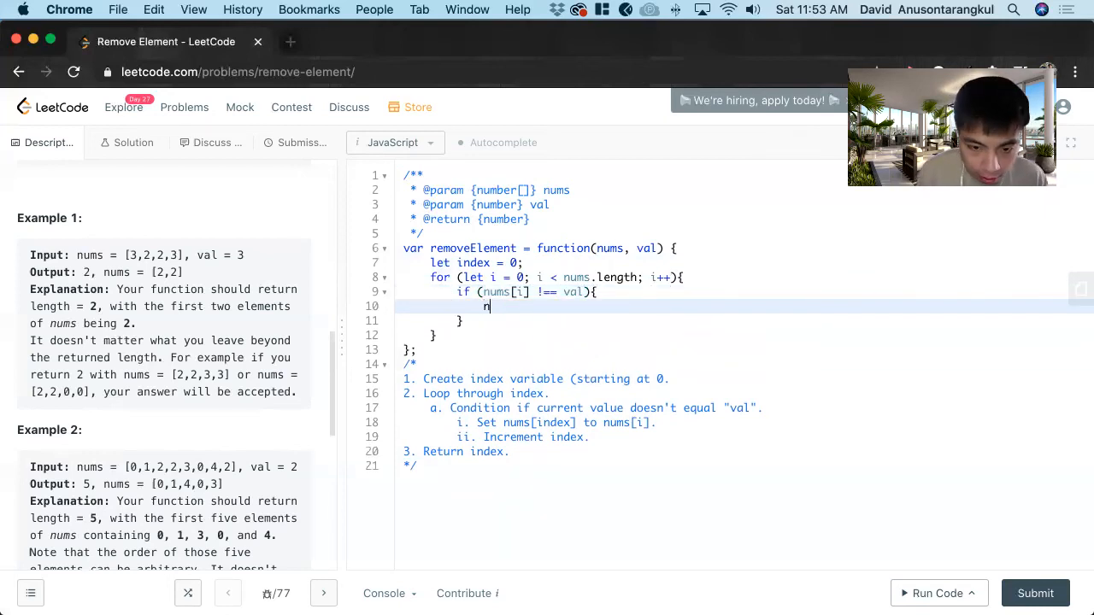
pyautogui.write('ums')
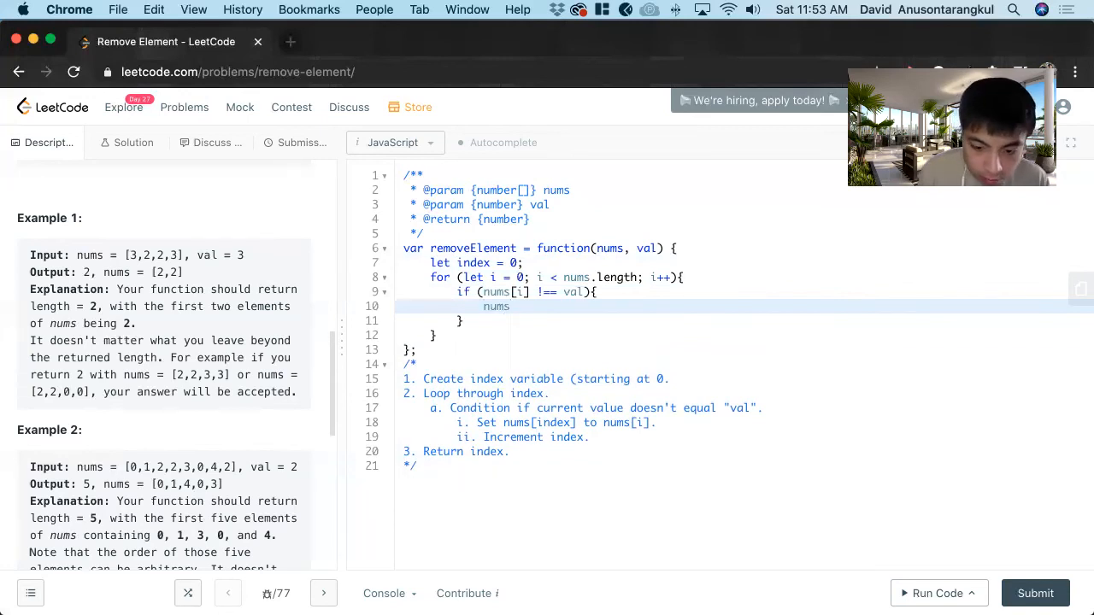
pyautogui.write('[i]')
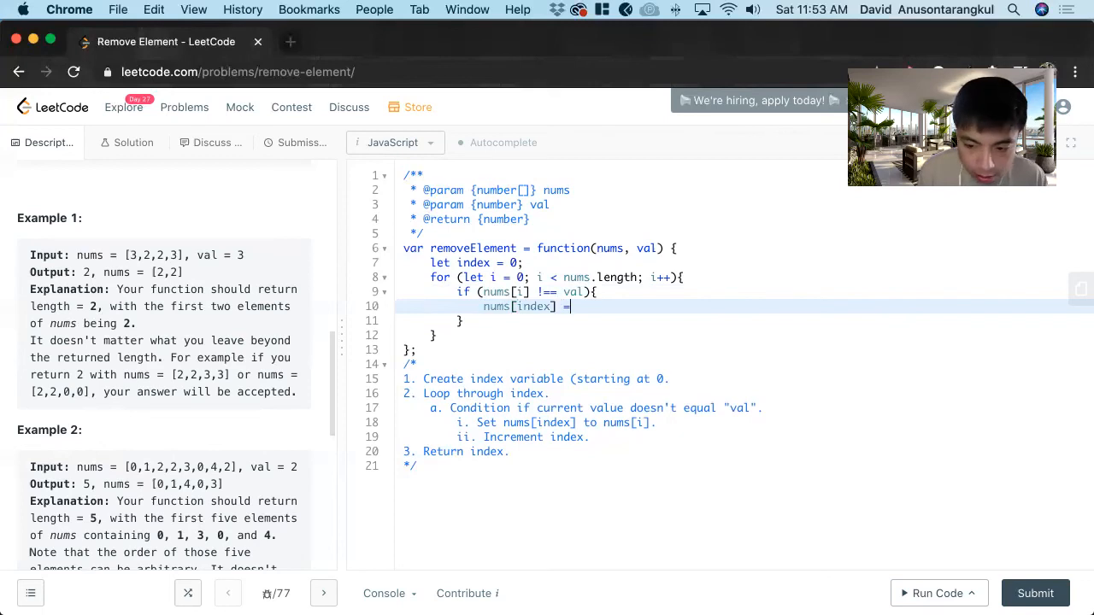
pyautogui.write('nums[]')
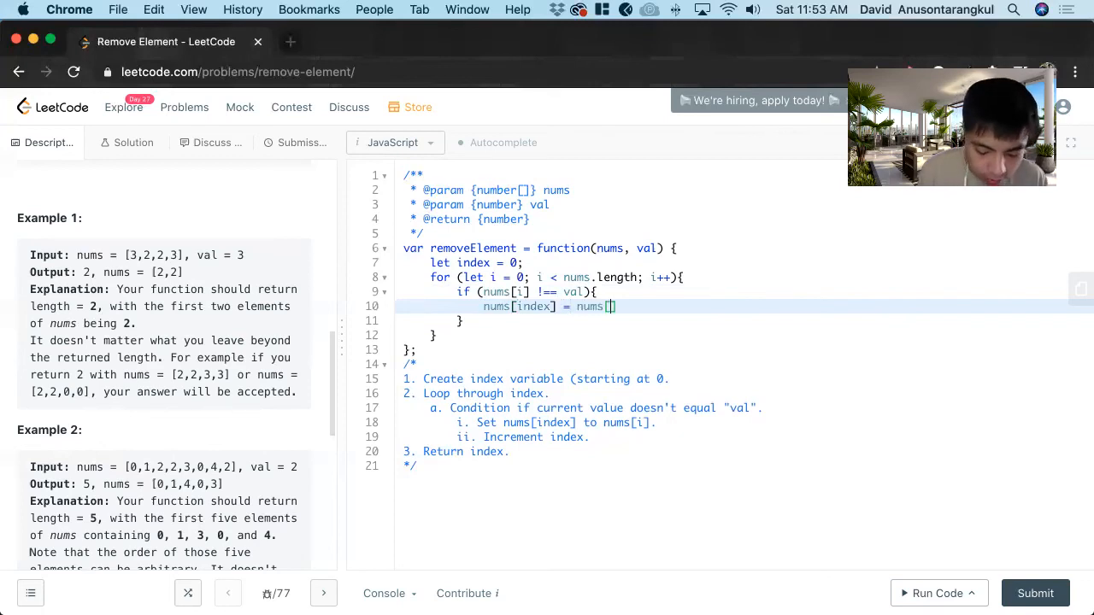
pyautogui.write('i')
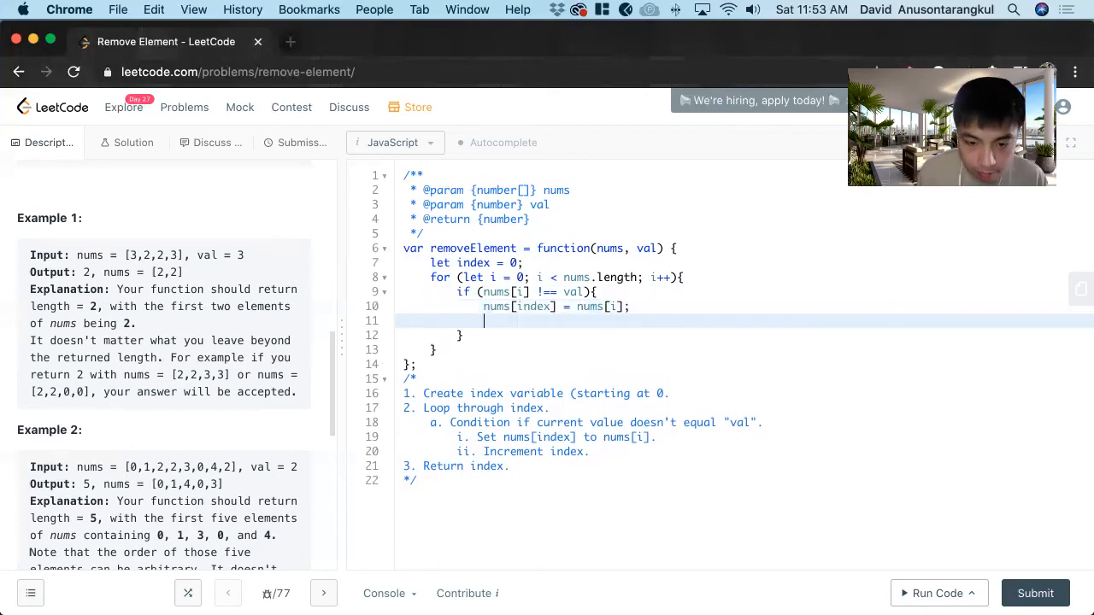
pyautogui.write('ind')
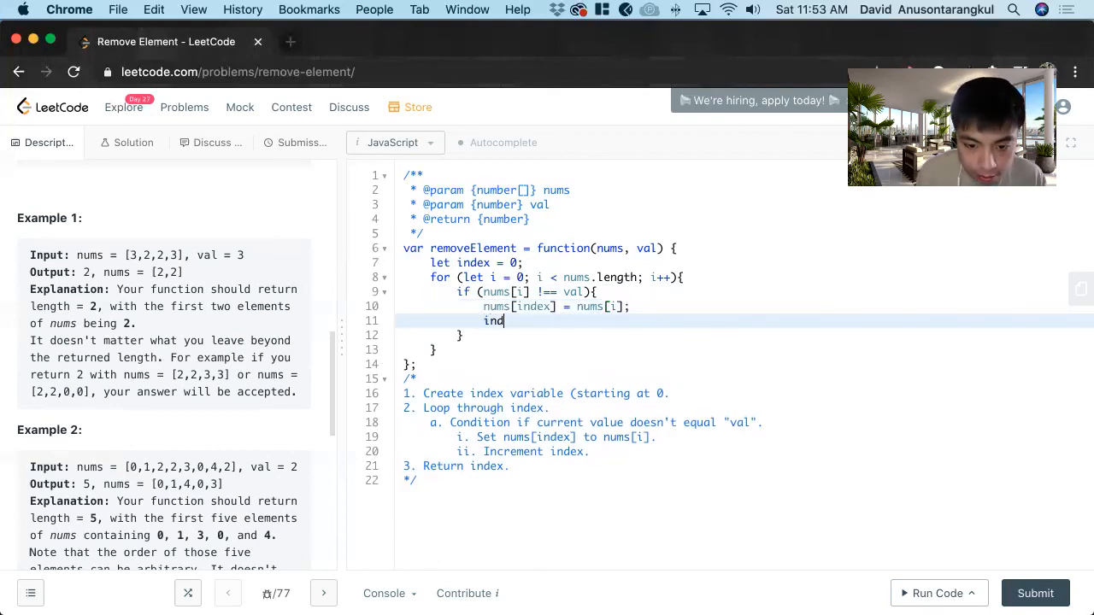
pyautogui.write('ex++;')
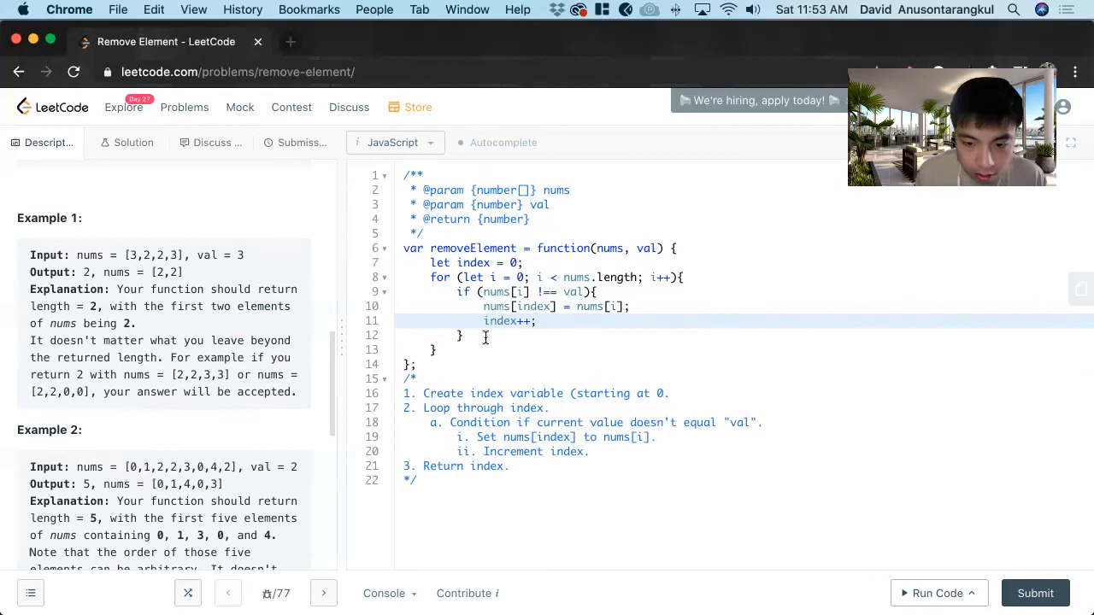
pyautogui.write('return')
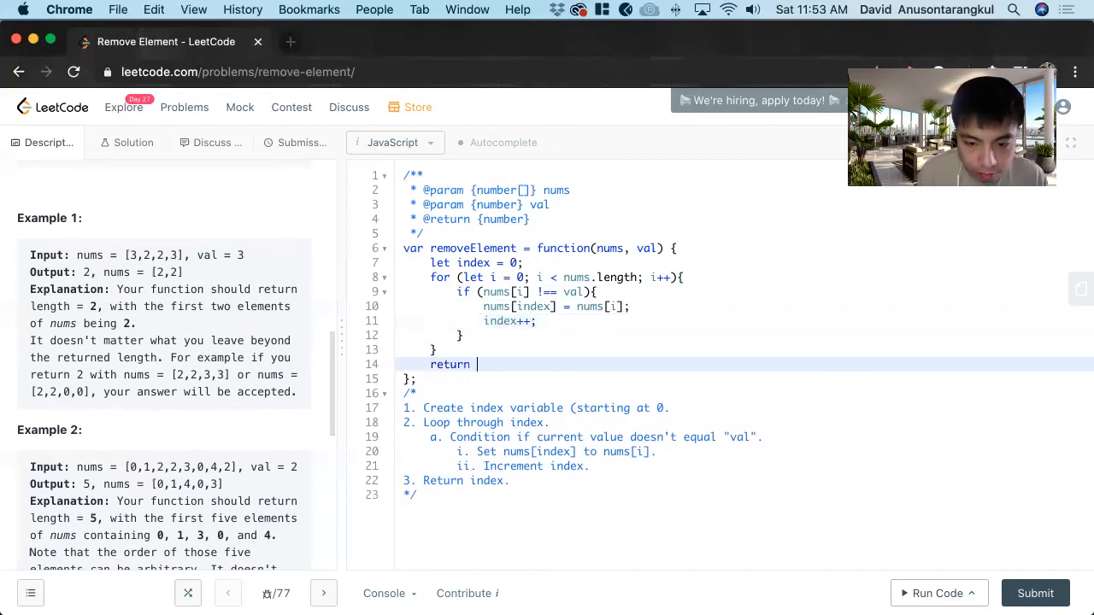
pyautogui.write('index;')
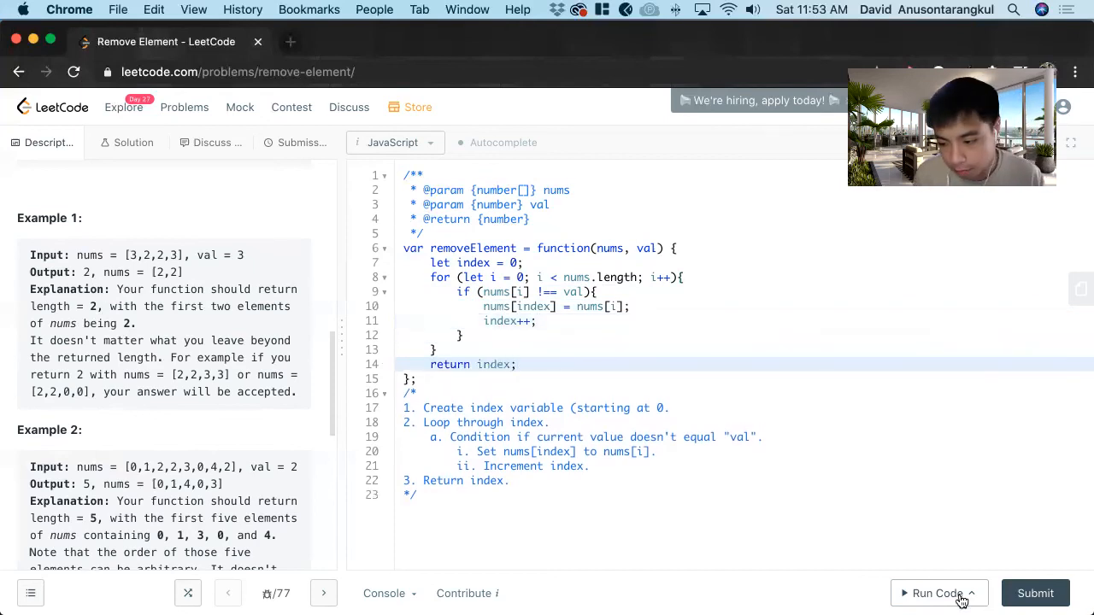
# Run the code to an Accepted result and note "Time Complexity: O(n)" in the comment
pyautogui.click(936, 593)
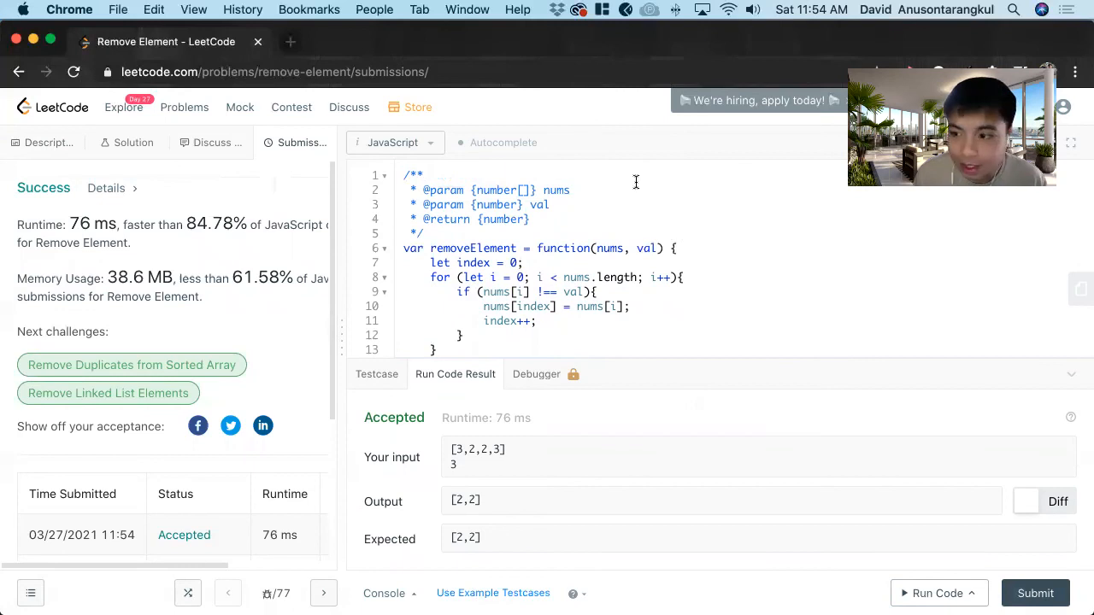
pyautogui.scroll(-3)
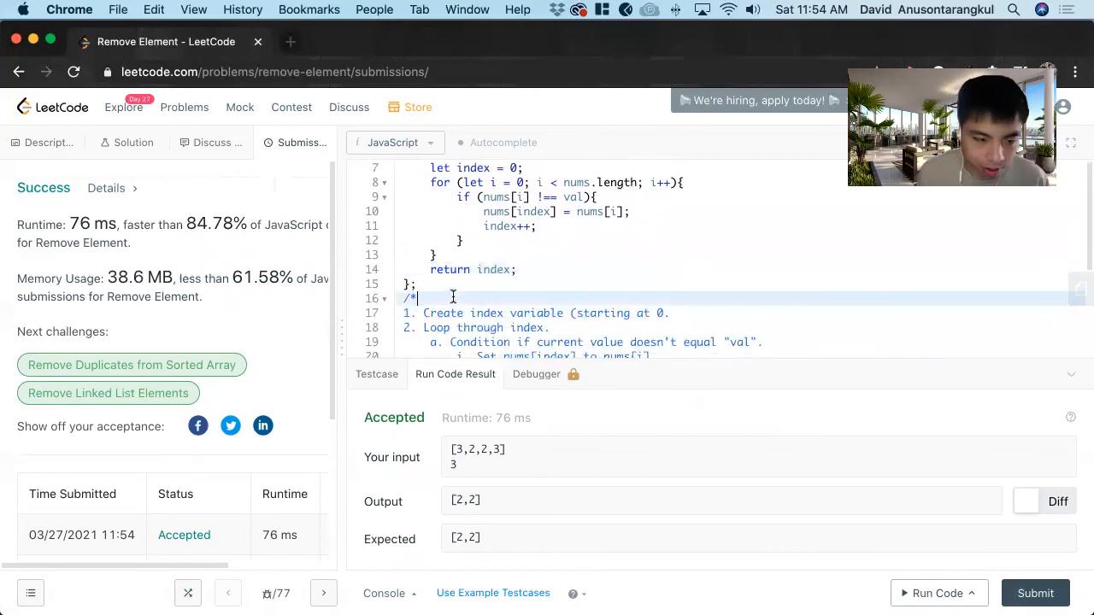
pyautogui.write('Time')
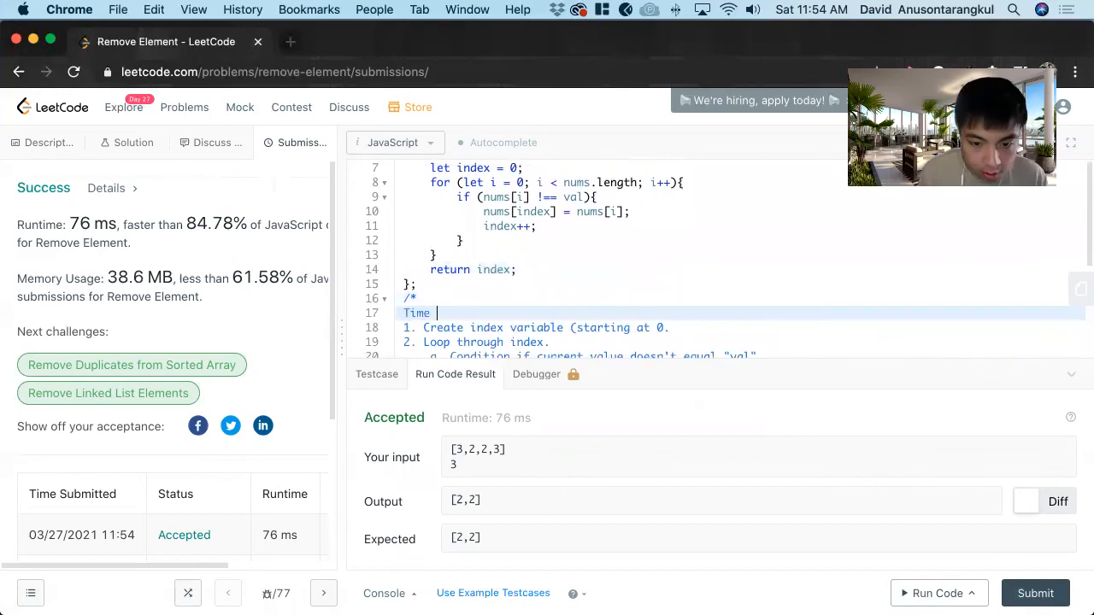
pyautogui.write('Complexity:')
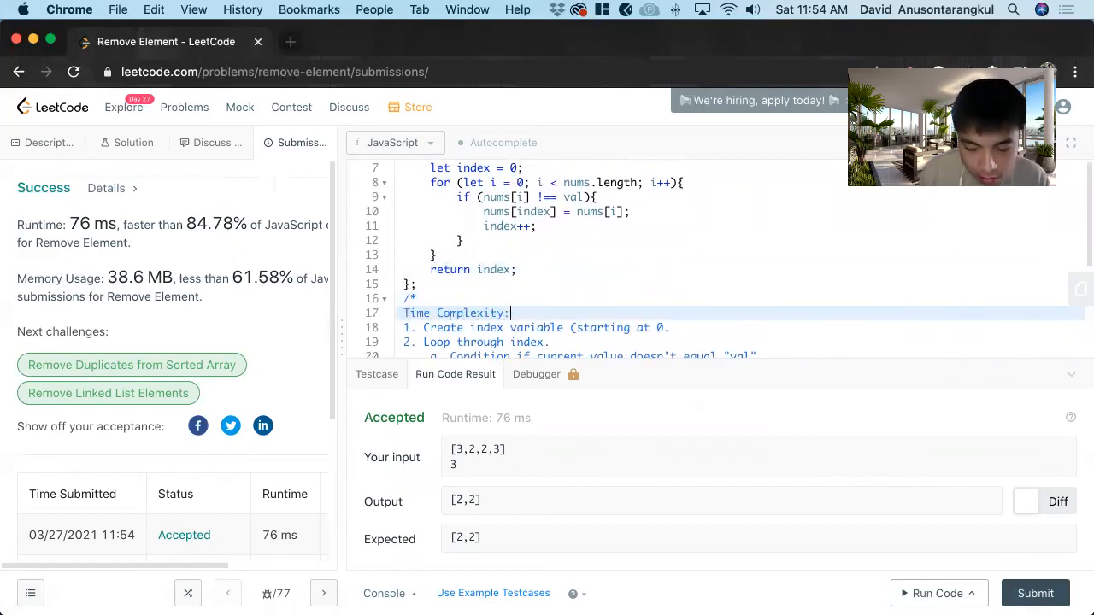
pyautogui.scroll(3)
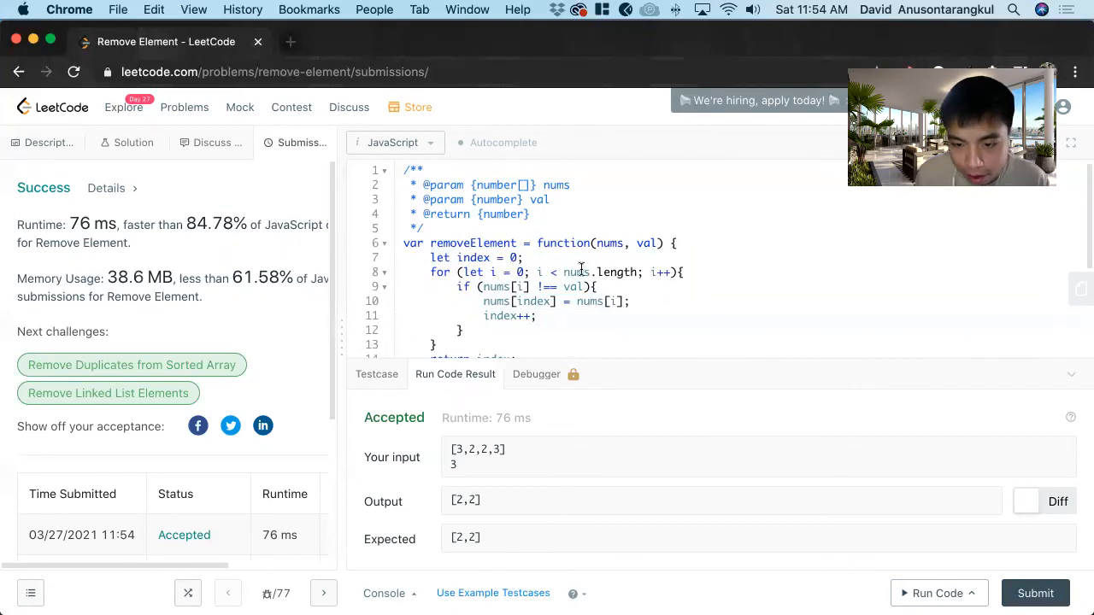
pyautogui.scroll(-3)
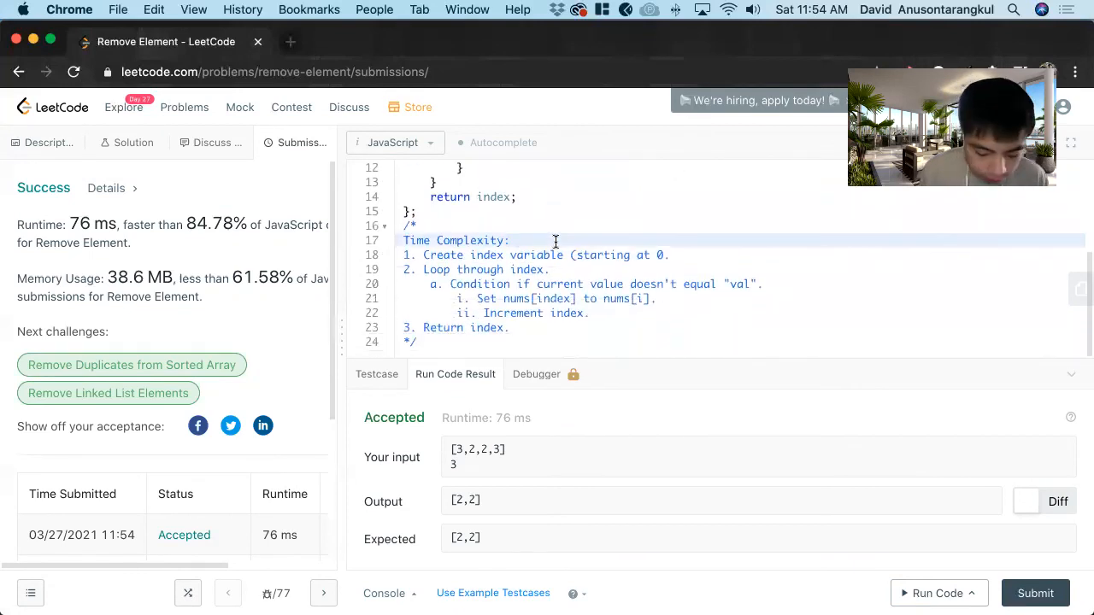
pyautogui.write('O(n)')
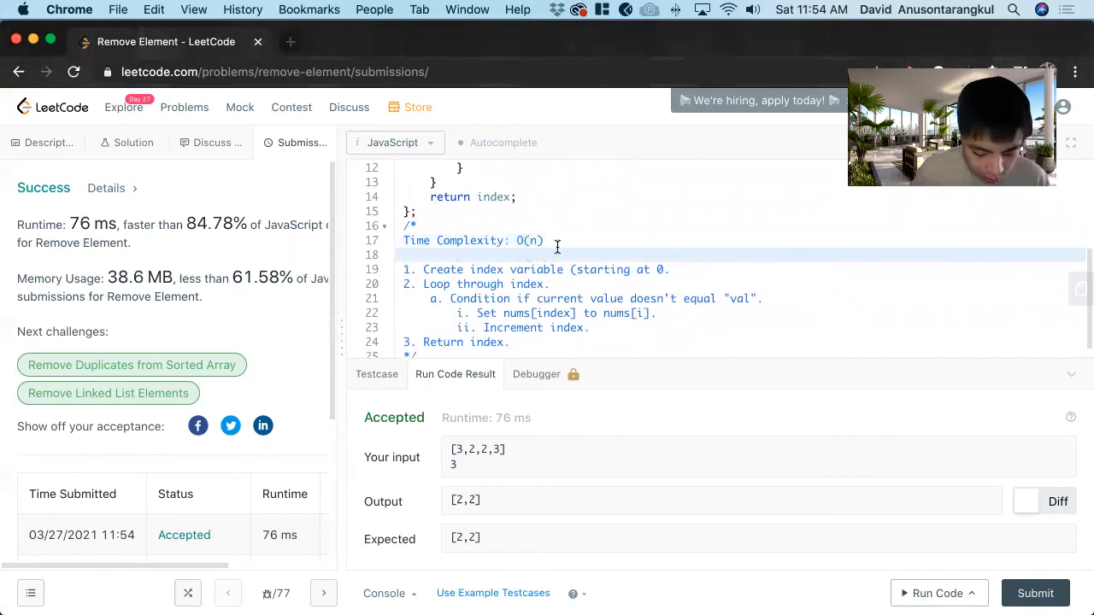
# Begin the "Space Complexity" note below the time complexity line
pyautogui.write('Space Compl')
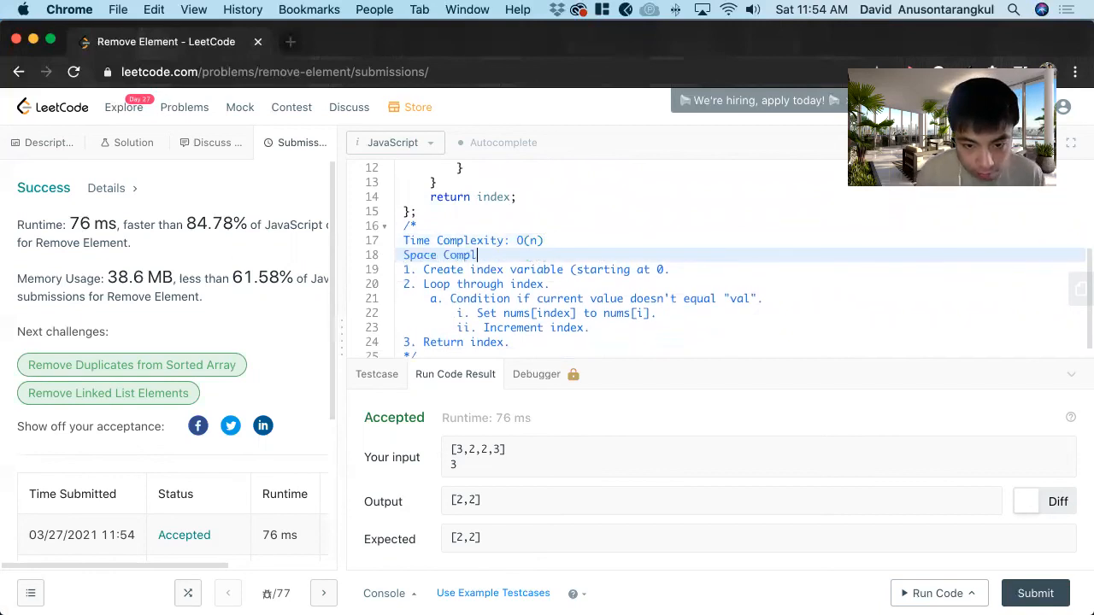
pyautogui.scroll(3)
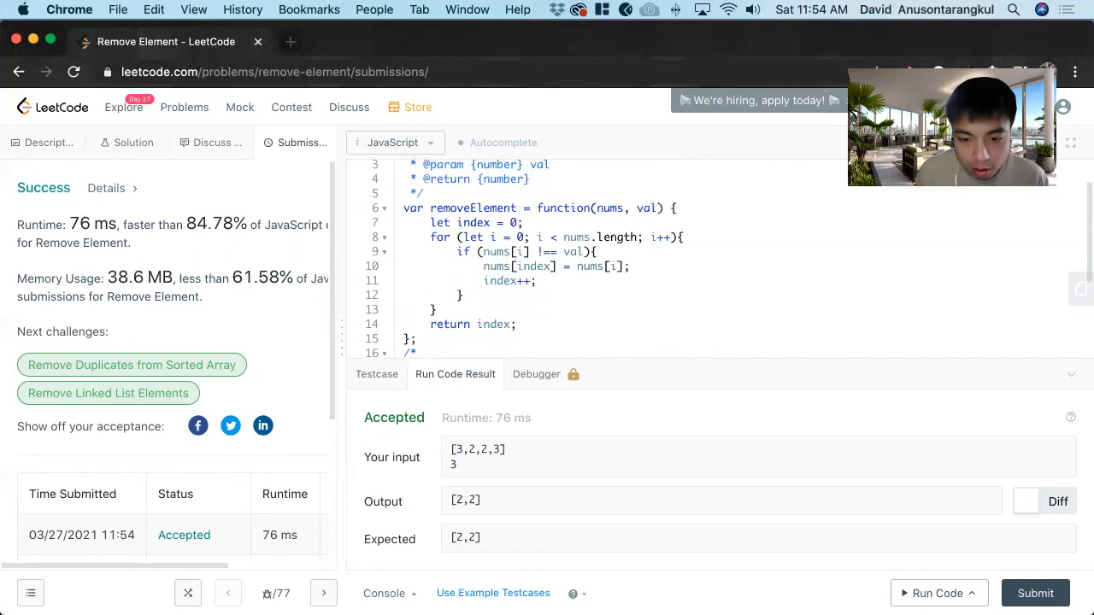
pyautogui.scroll(3)
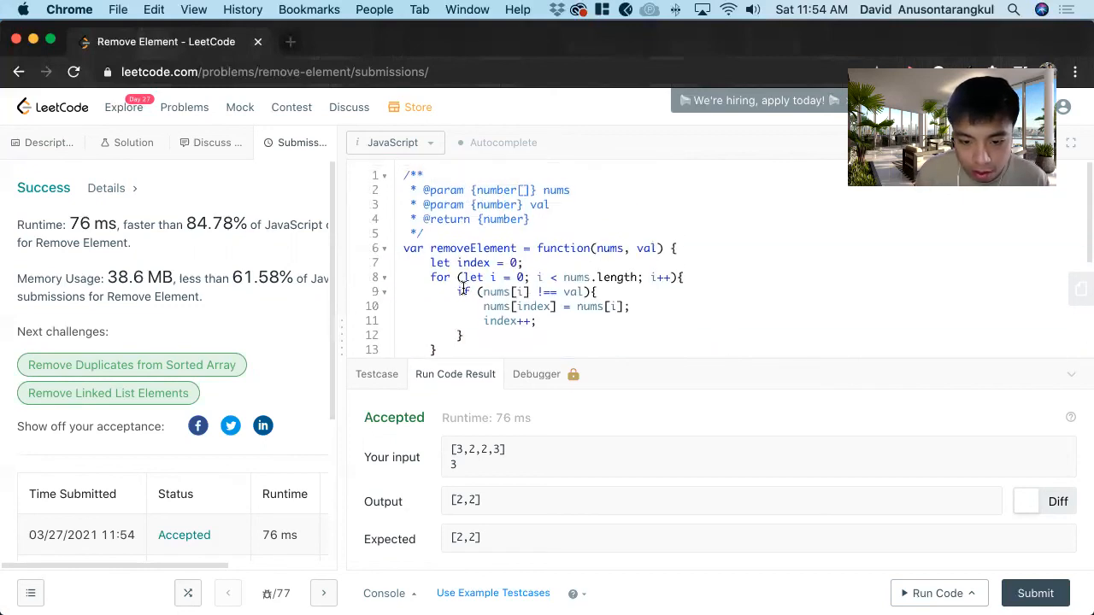